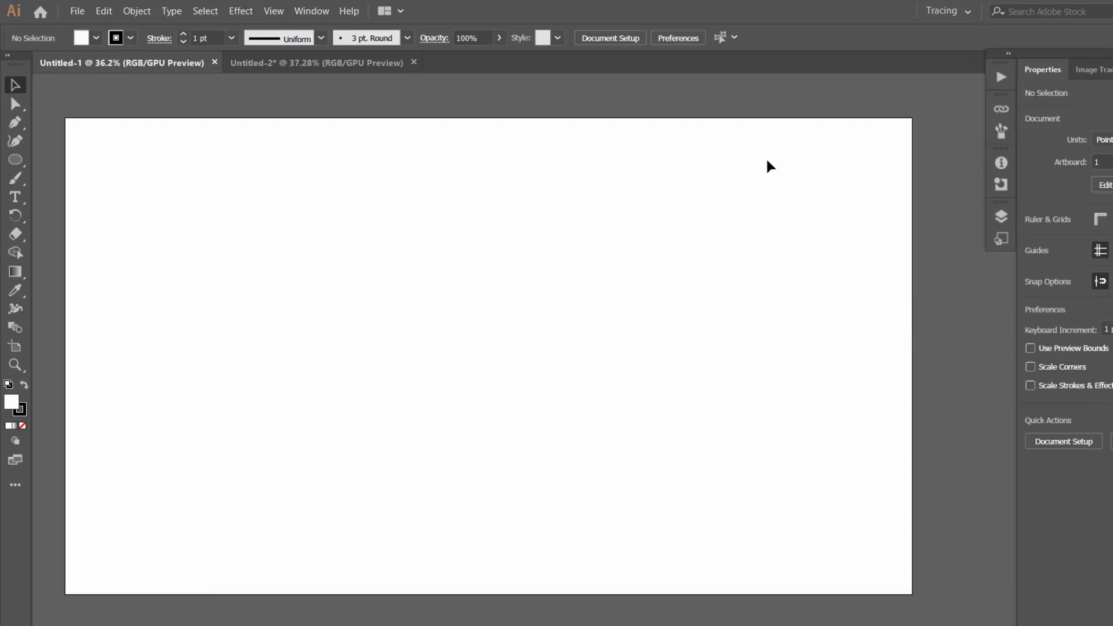
mouse_move(687, 371)
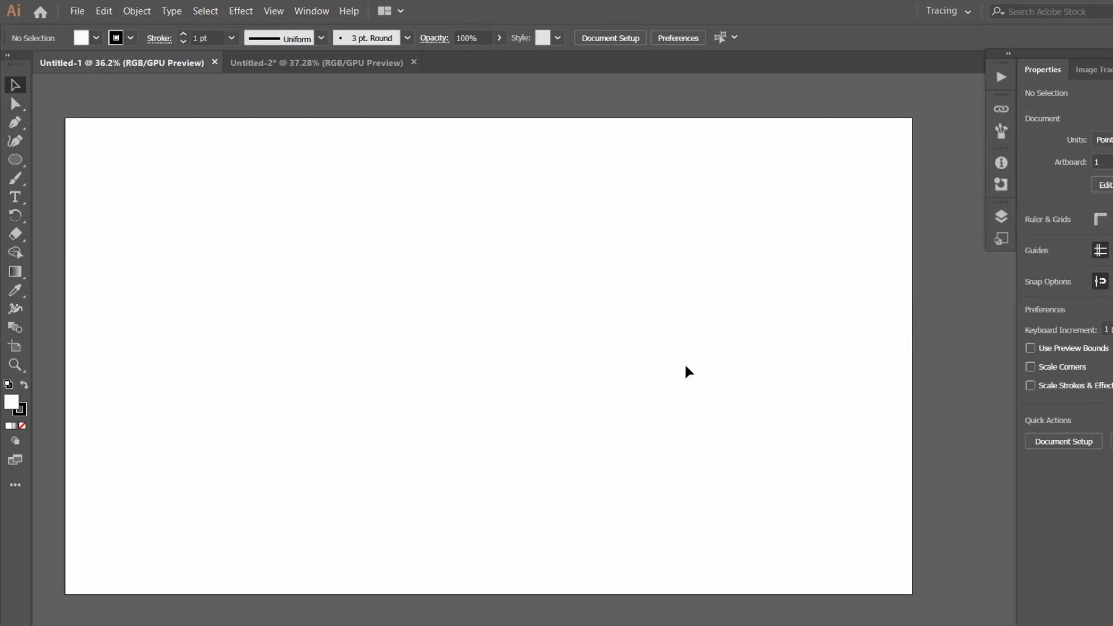
mouse_move(98, 158)
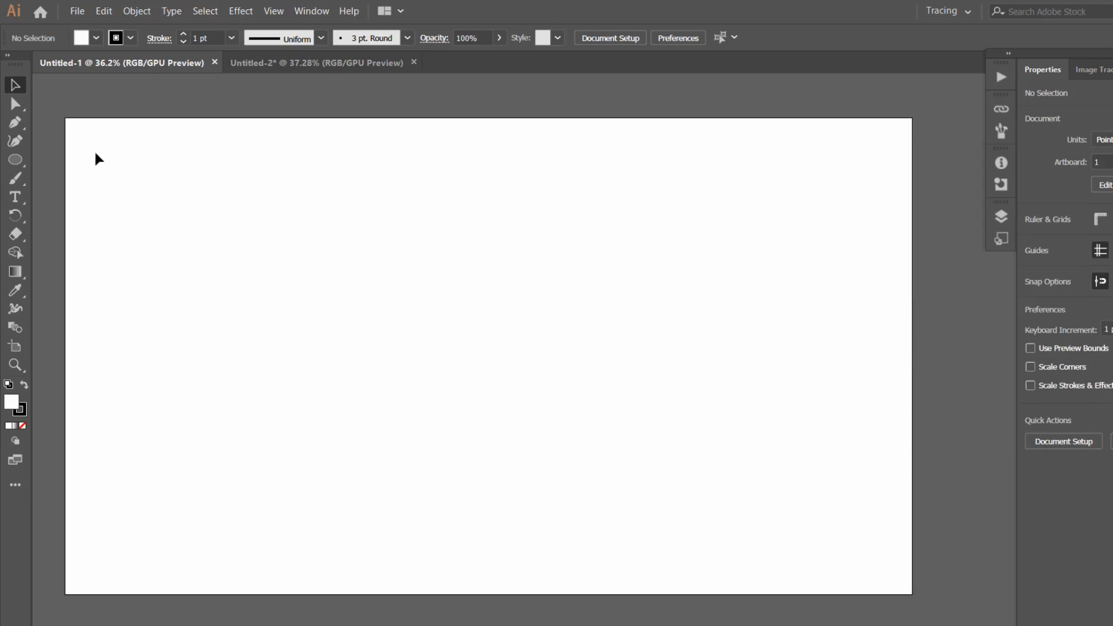
Select the Ellipse Tool and open the shape tools flyout
click(15, 159)
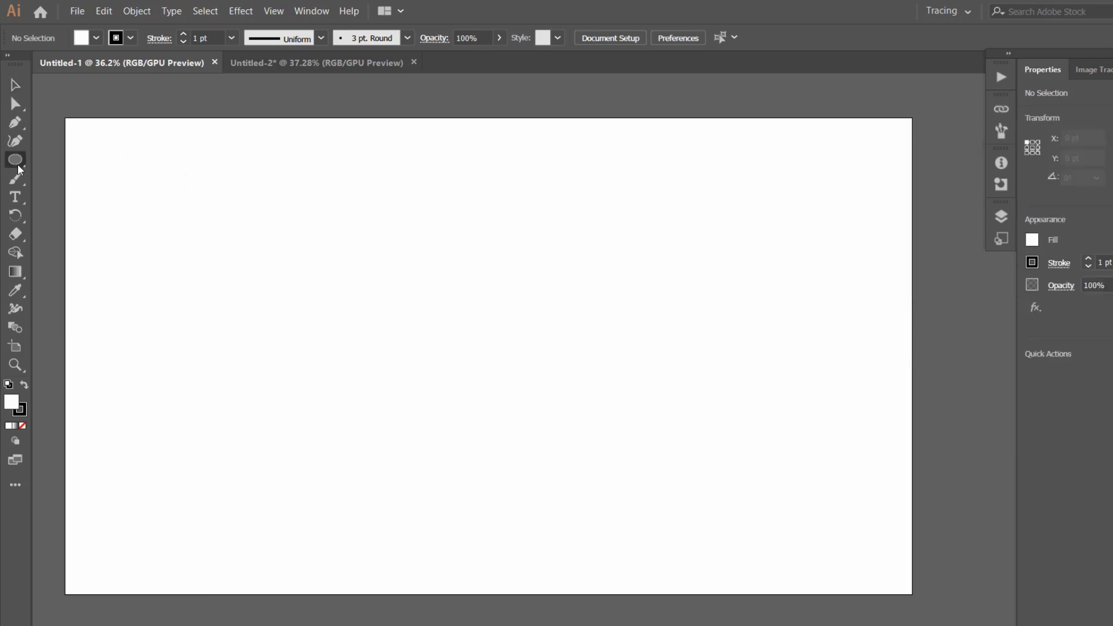
click(15, 160)
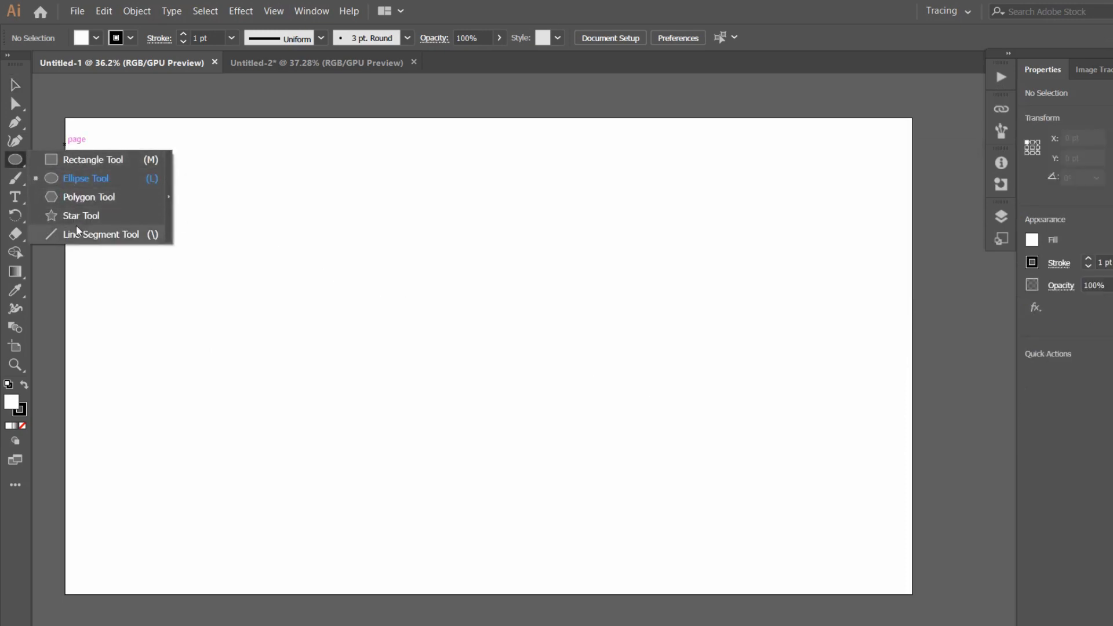
mouse_move(84, 234)
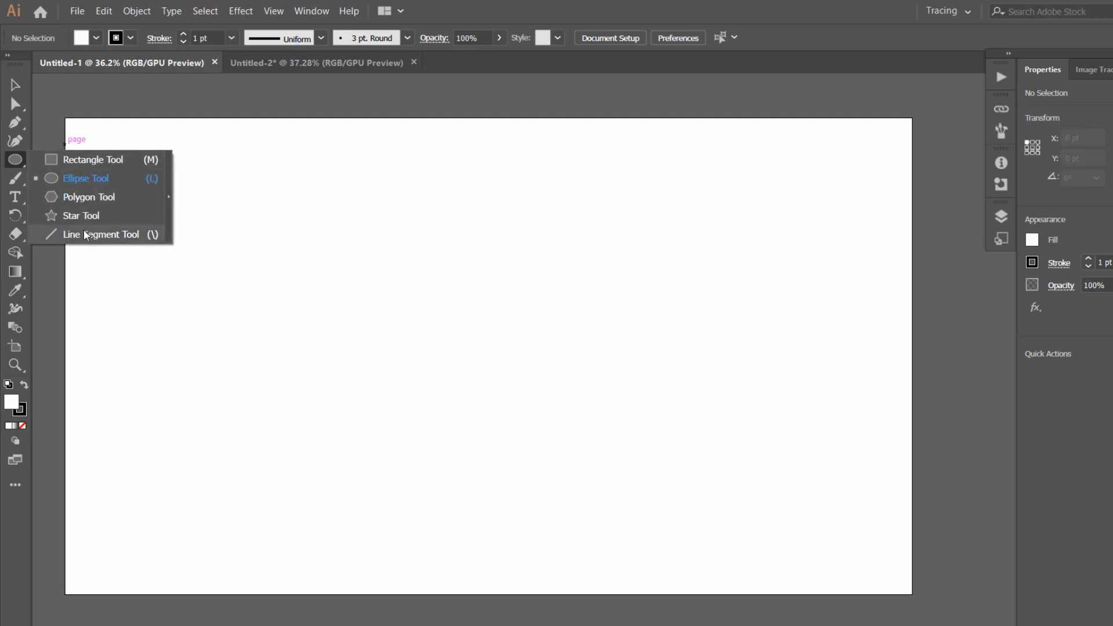
mouse_move(77, 178)
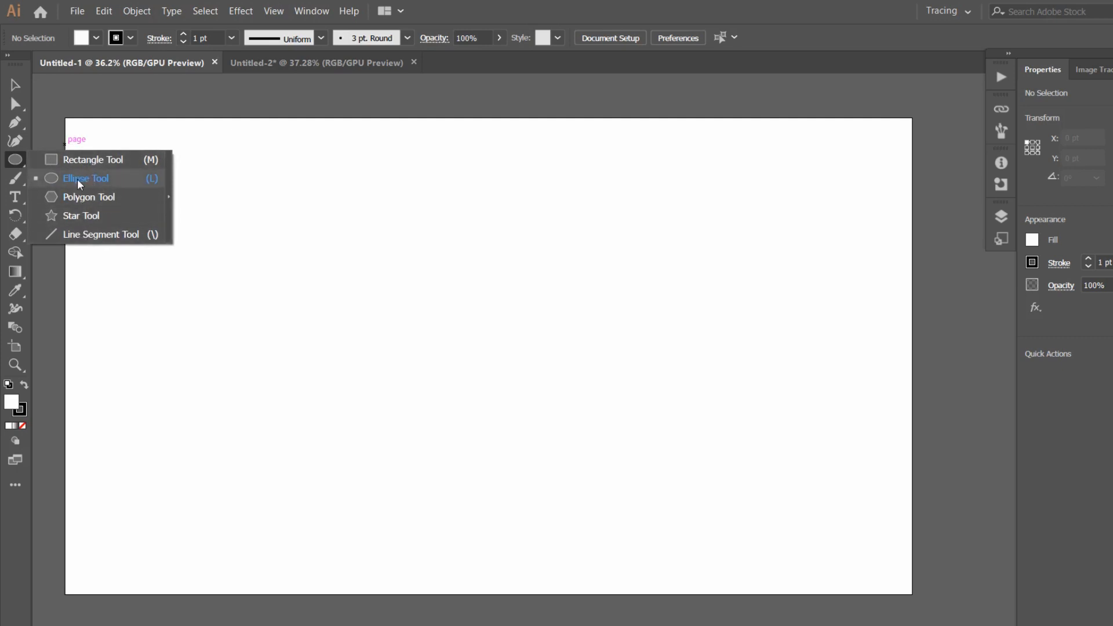
Draw a perfect circle about 331 pt wide on the left side of the artboard
click(85, 179)
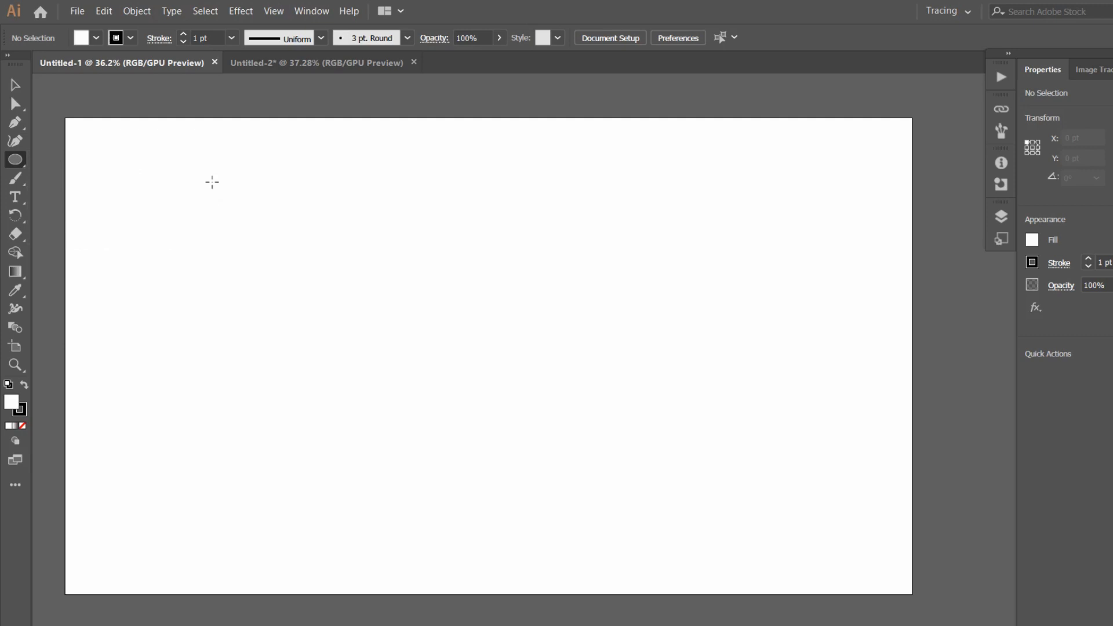
drag(211, 182, 369, 425)
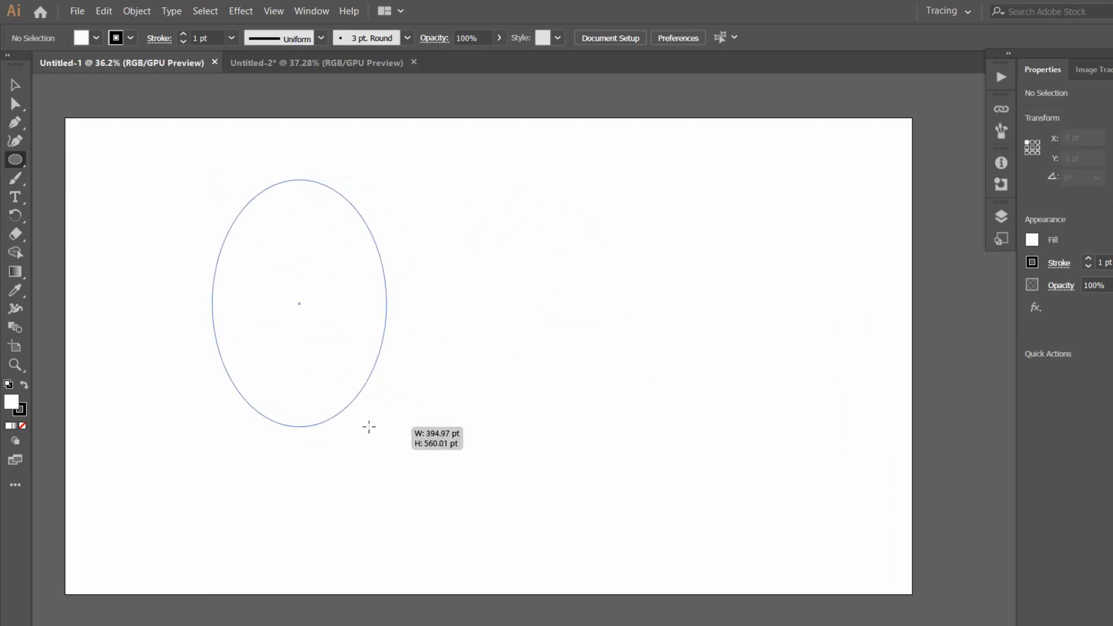
drag(369, 427, 311, 467)
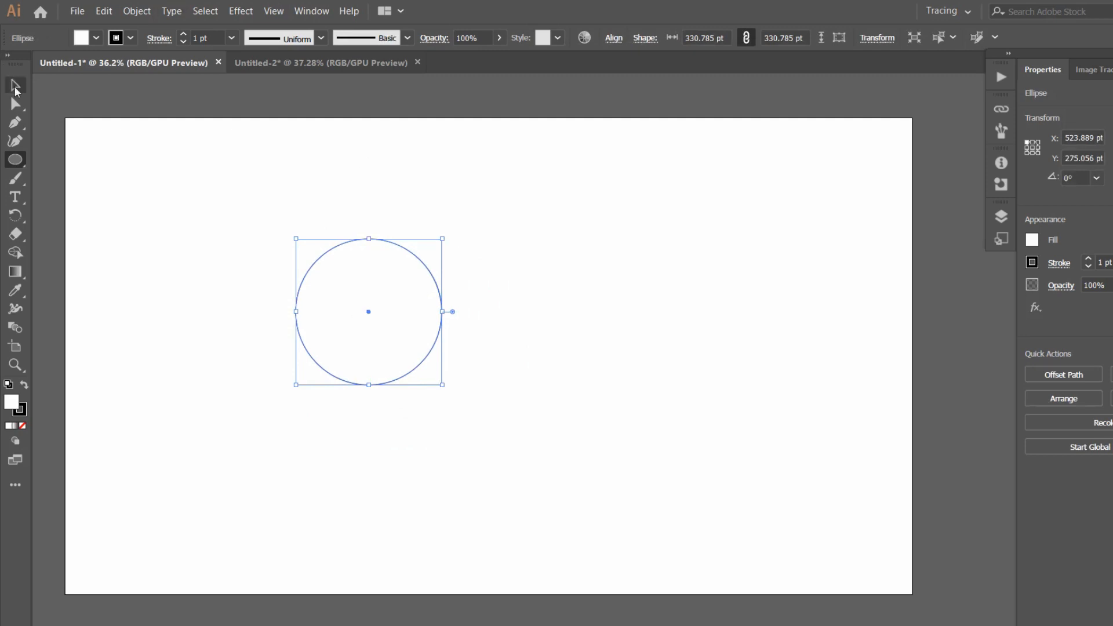
mouse_move(14, 84)
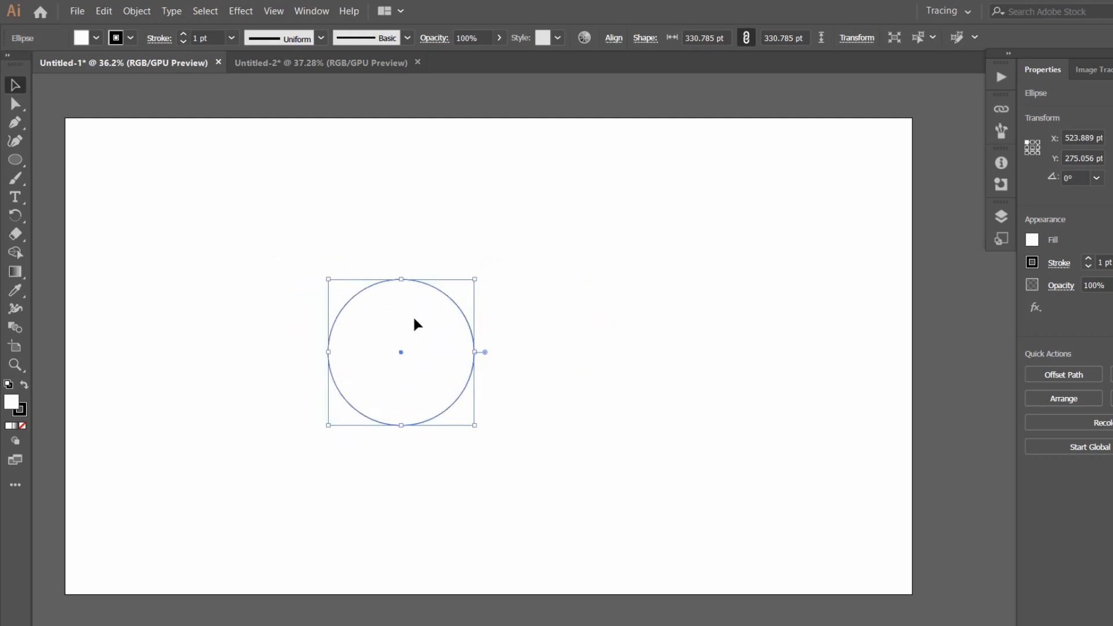
Reposition the circle and Alt-drag a copy overlapping its right side
drag(415, 324, 335, 284)
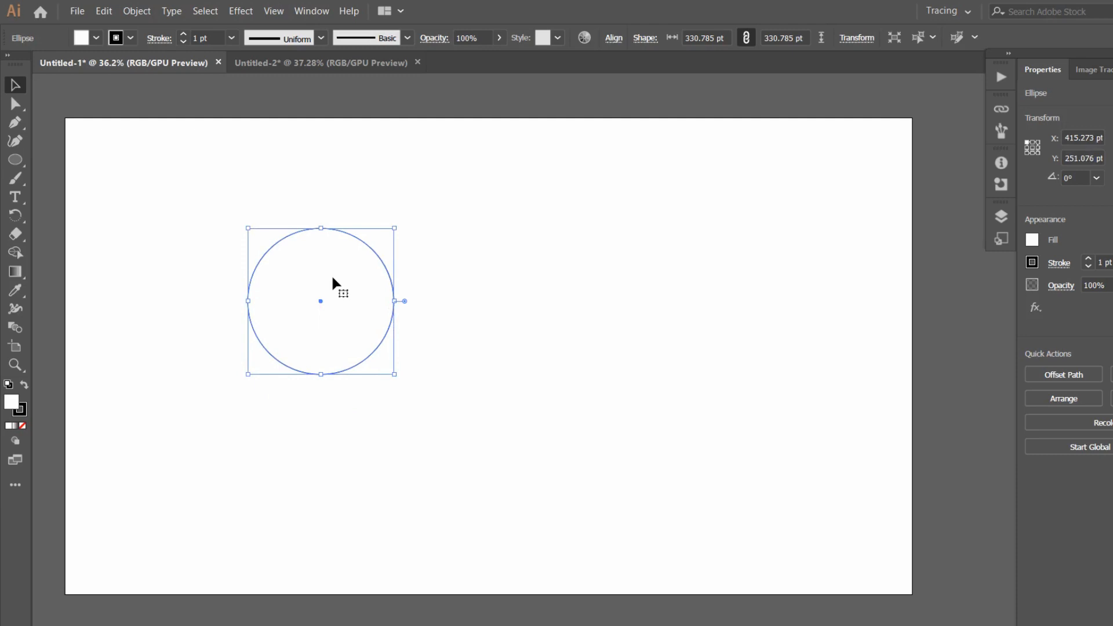
mouse_move(334, 293)
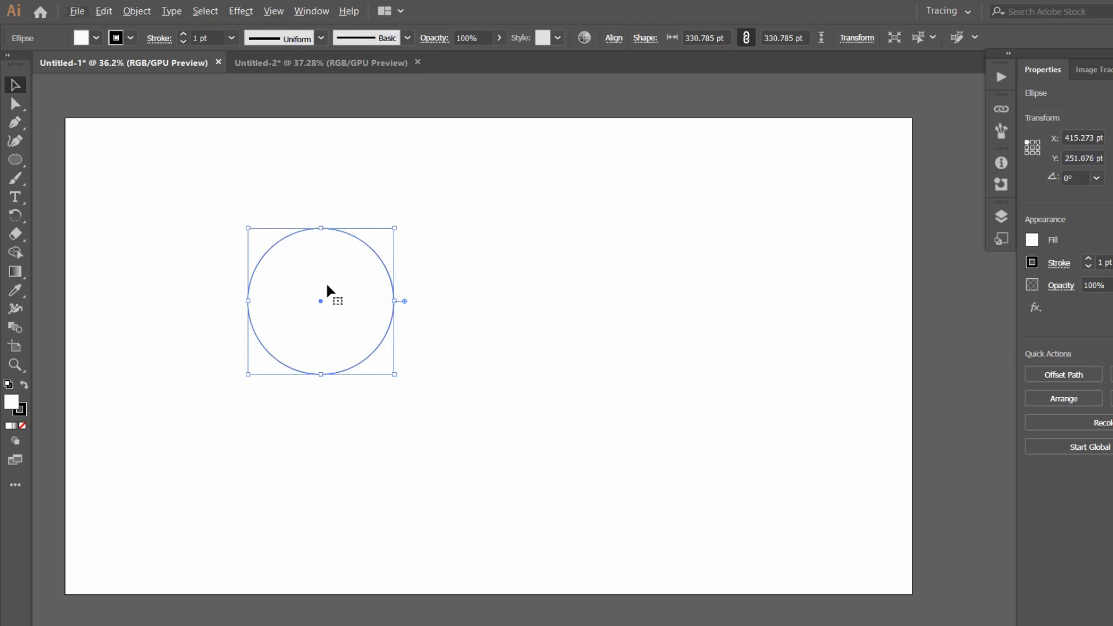
mouse_move(329, 290)
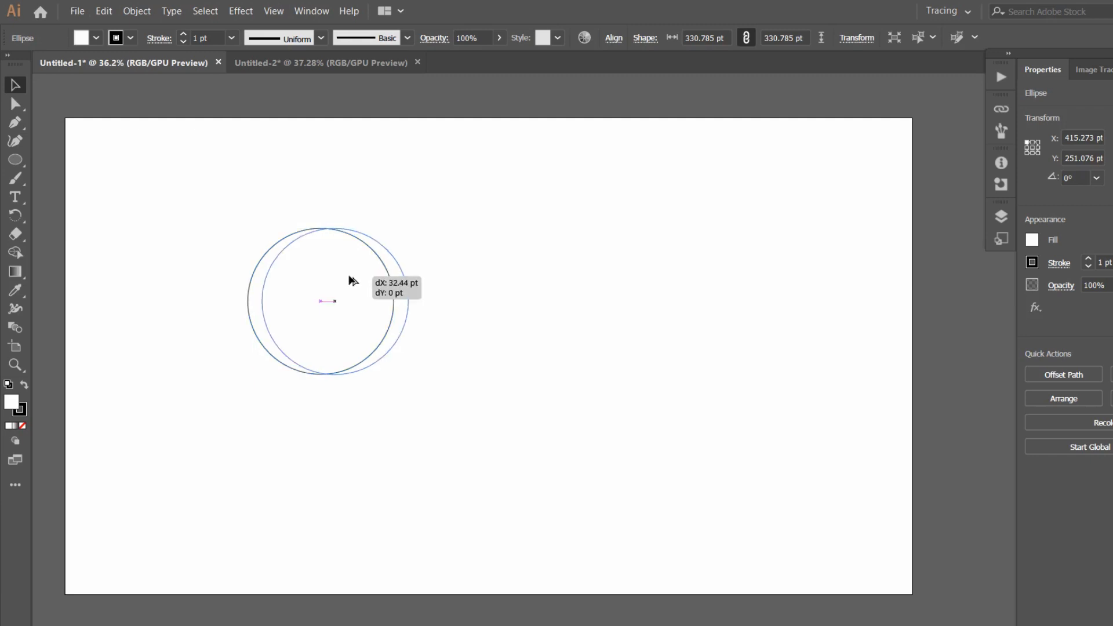
drag(323, 300, 394, 300)
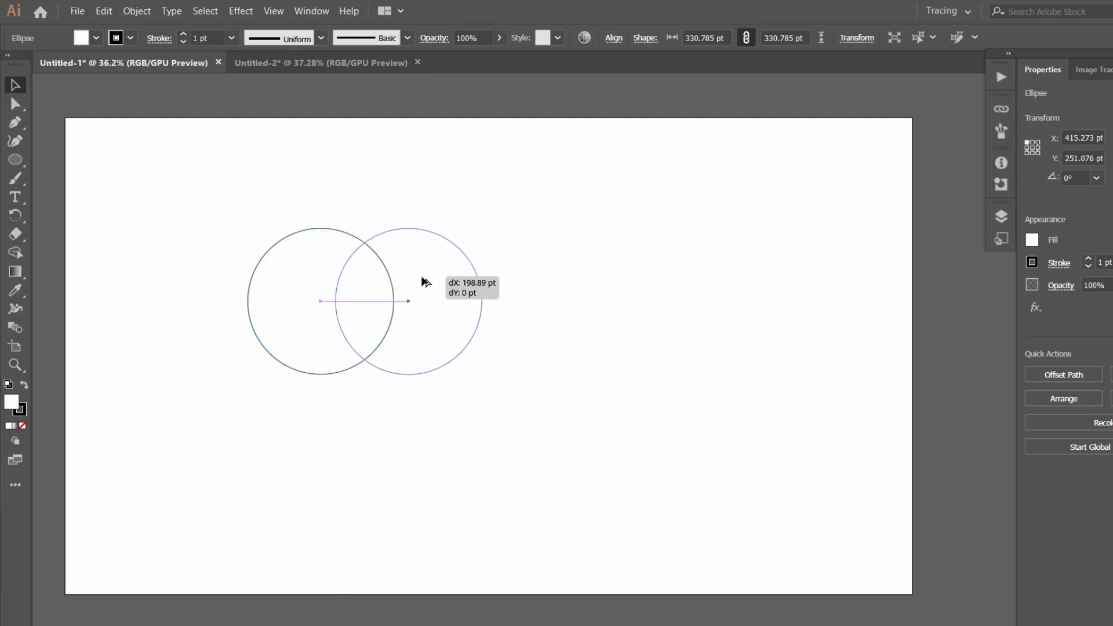
drag(407, 302, 427, 301)
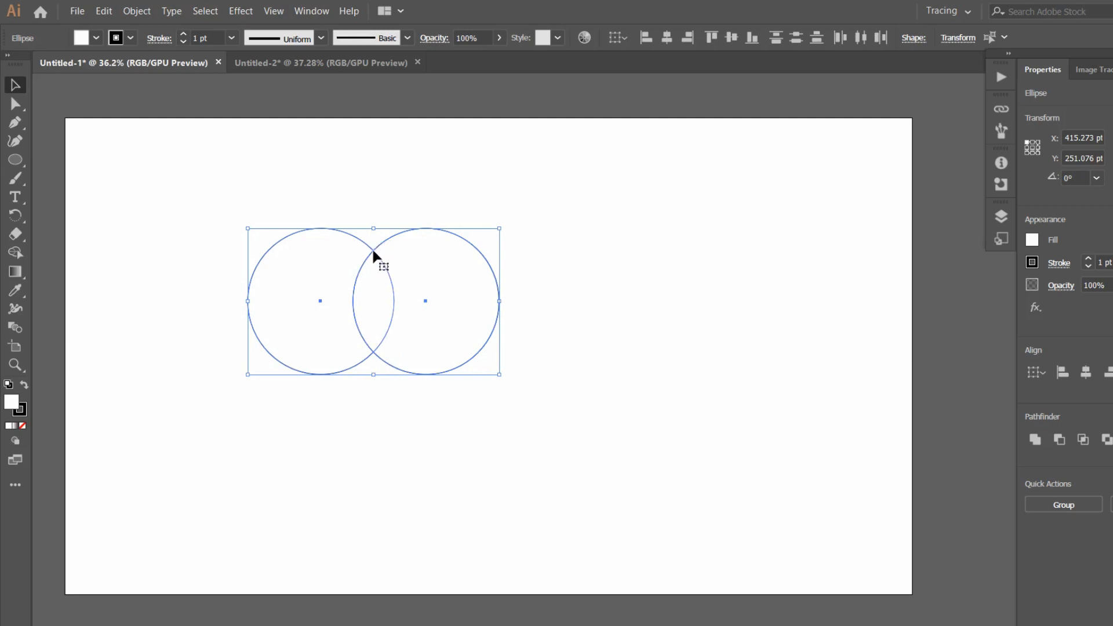
mouse_move(368, 306)
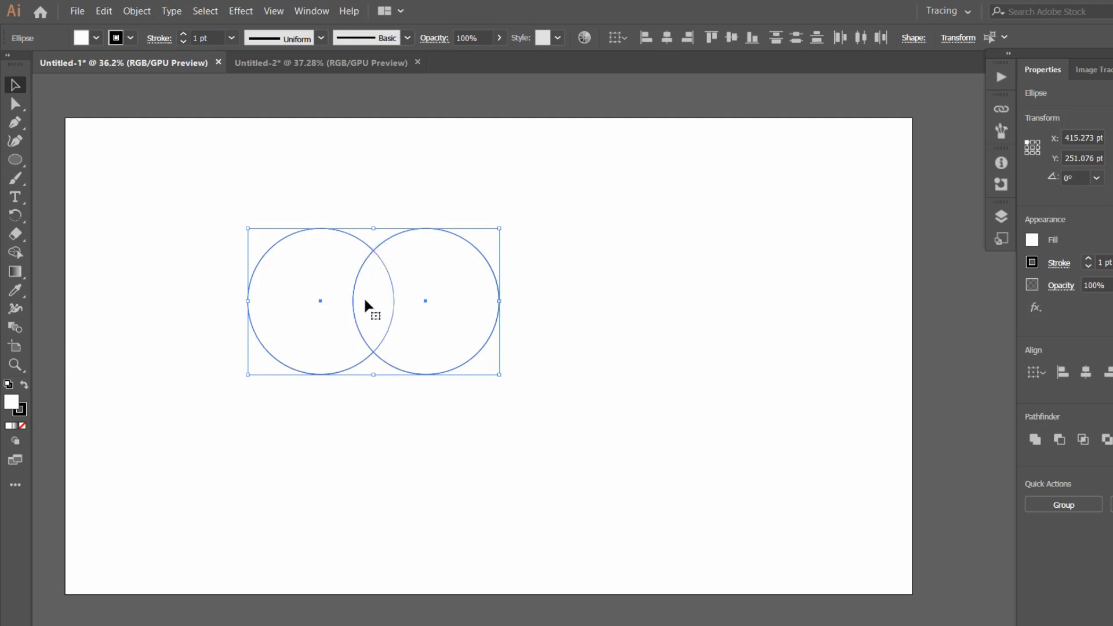
mouse_move(472, 325)
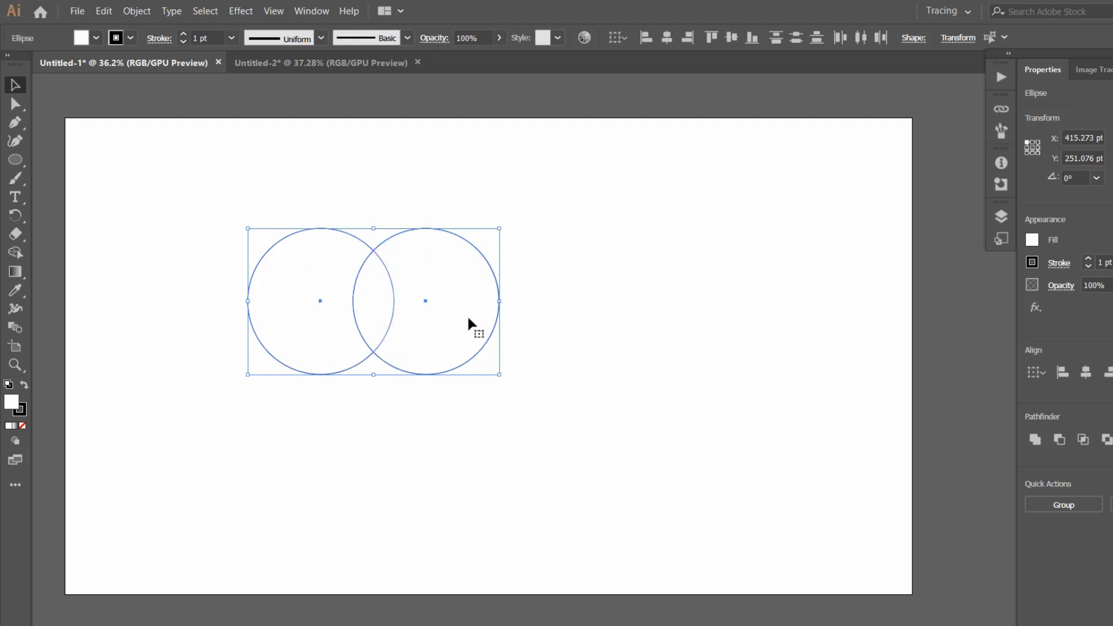
mouse_move(360, 333)
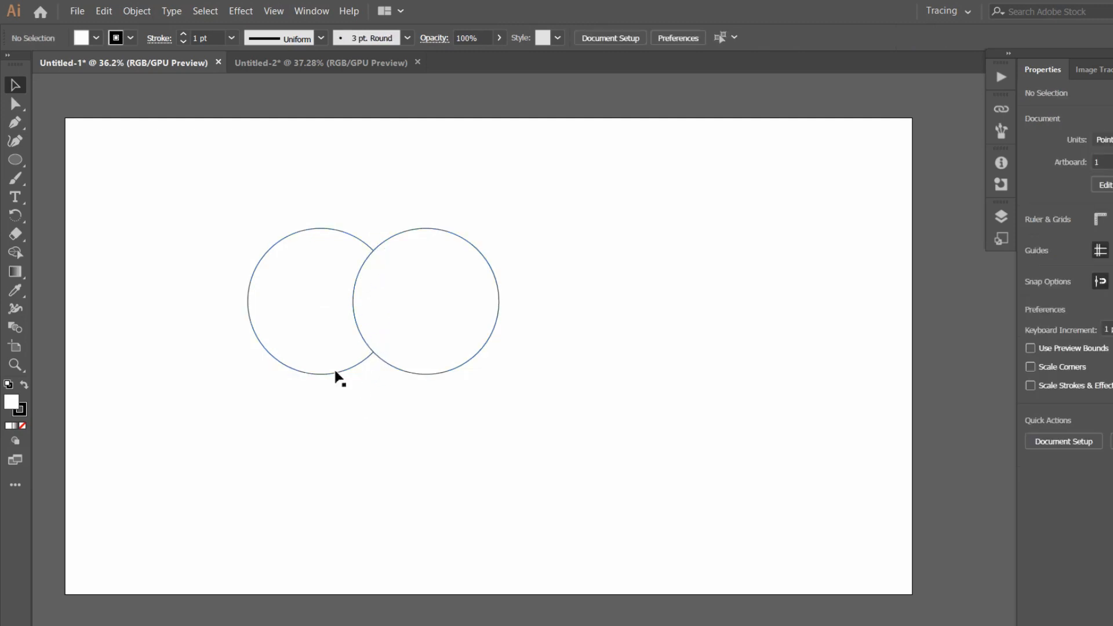
mouse_move(14, 105)
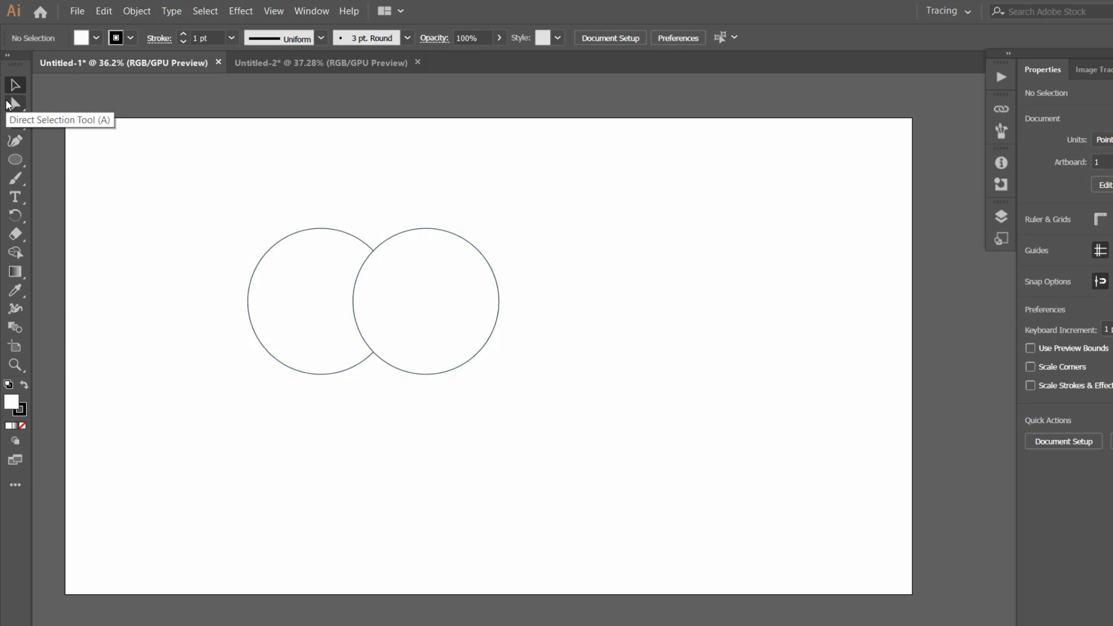
mouse_move(37, 123)
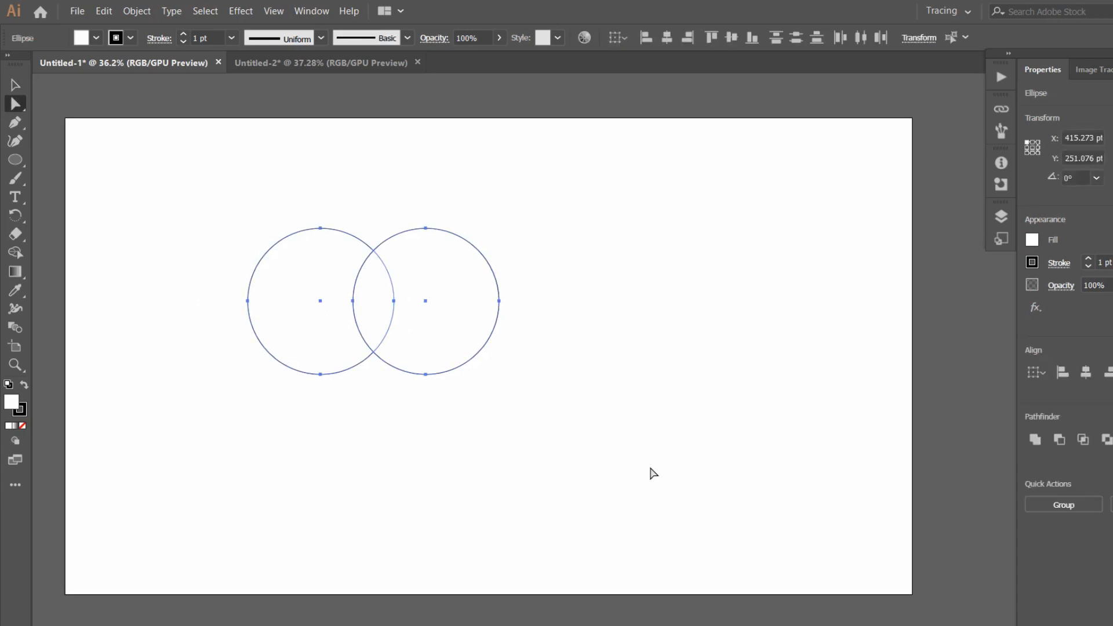
mouse_move(187, 290)
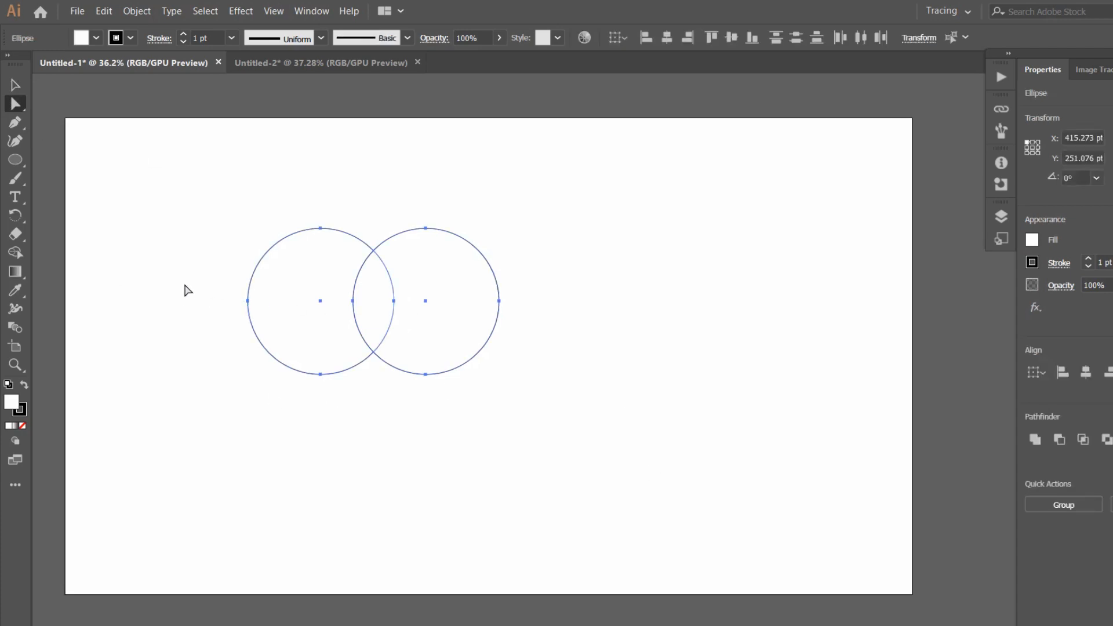
mouse_move(20, 257)
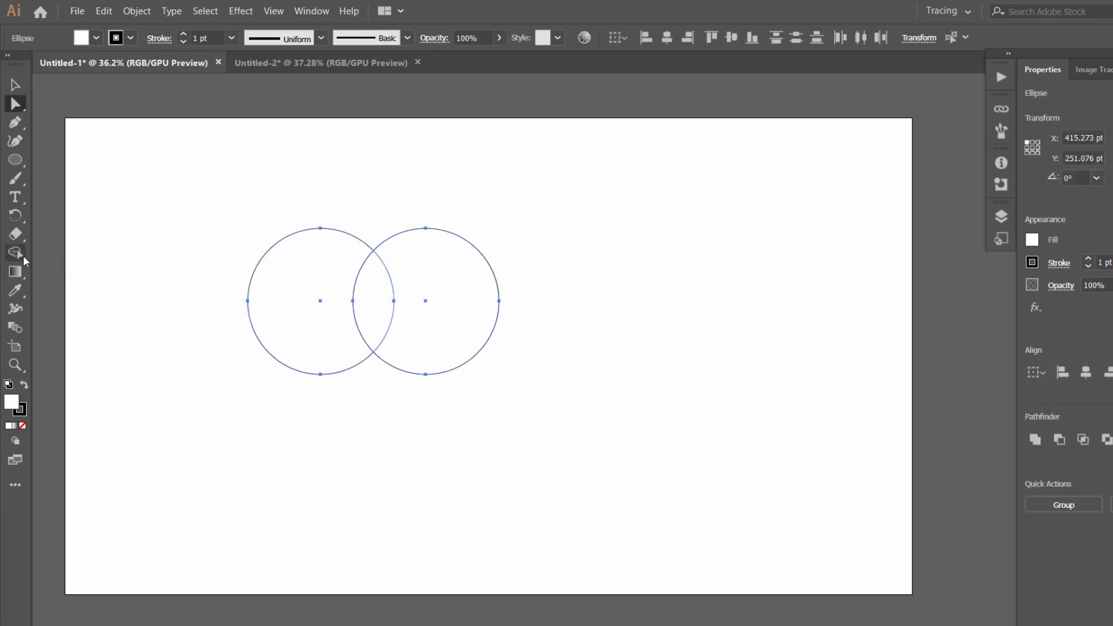
mouse_move(13, 251)
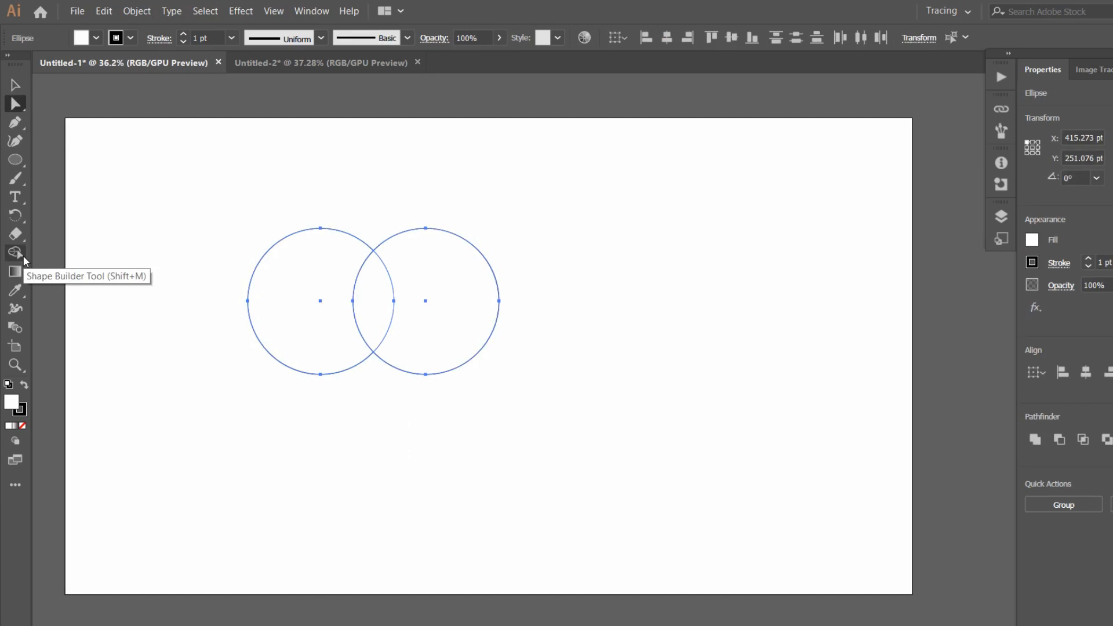
Use the Shape Builder to keep only the lens-shaped intersection, then nudge the leaf outline
click(14, 253)
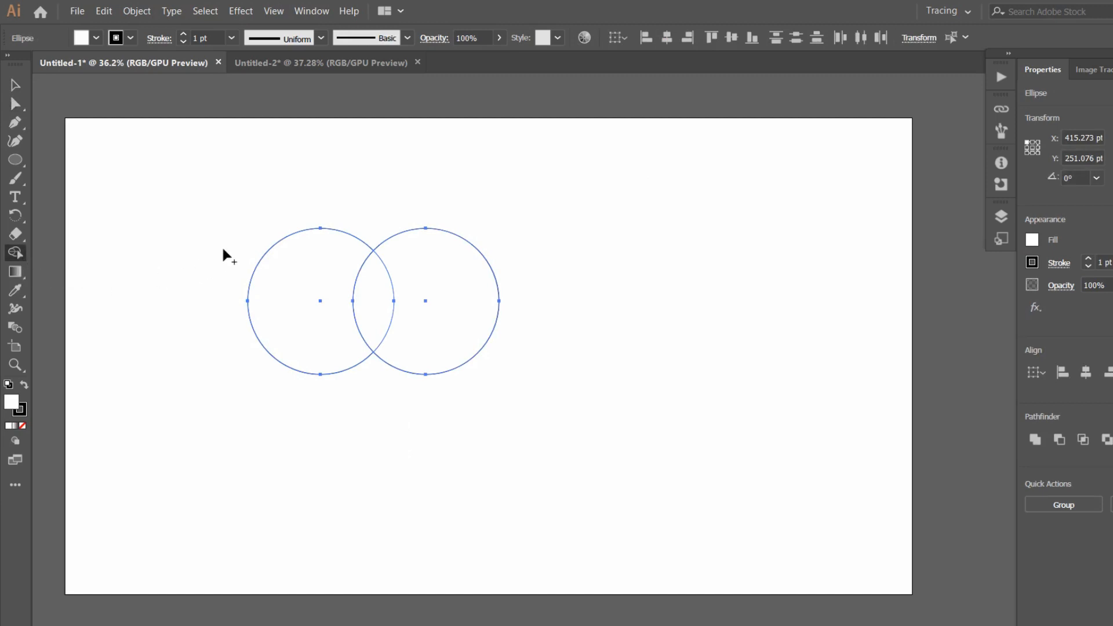
mouse_move(248, 230)
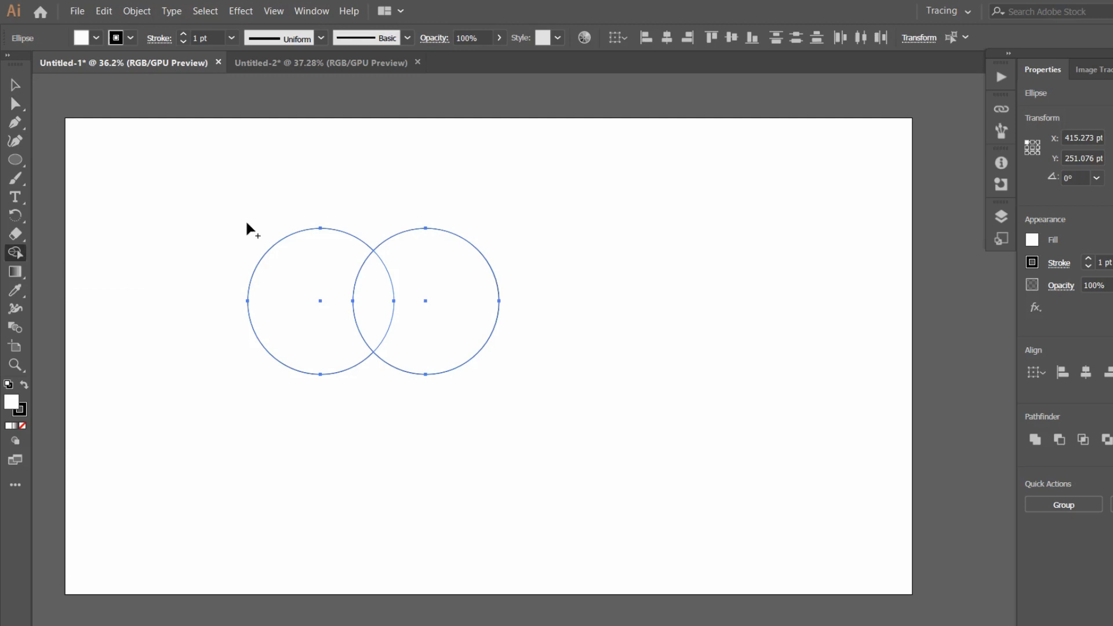
mouse_move(233, 251)
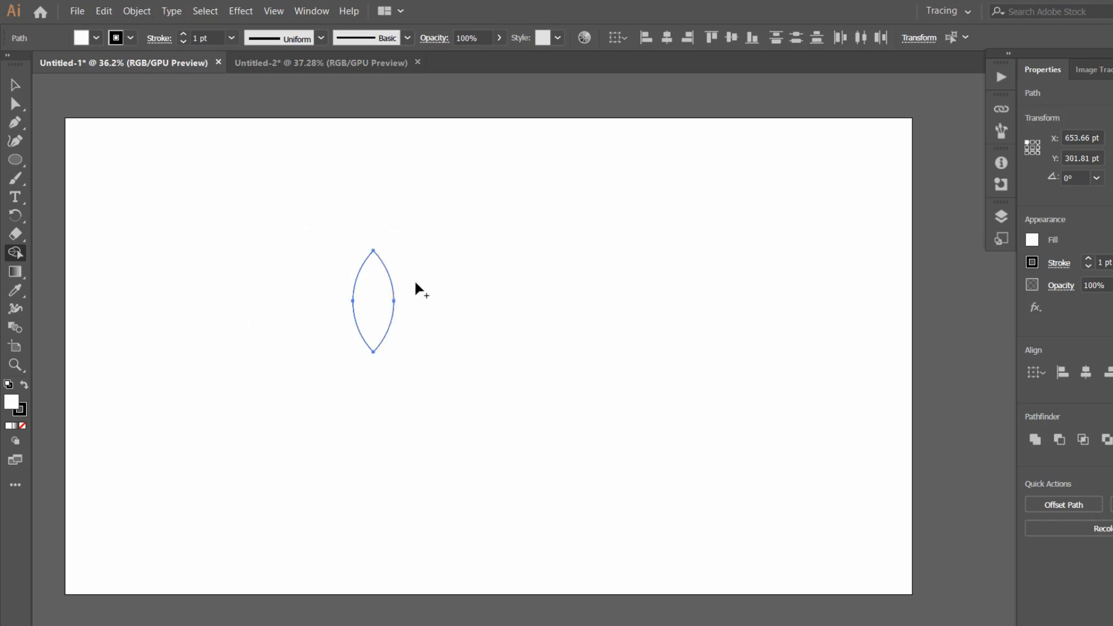
click(14, 85)
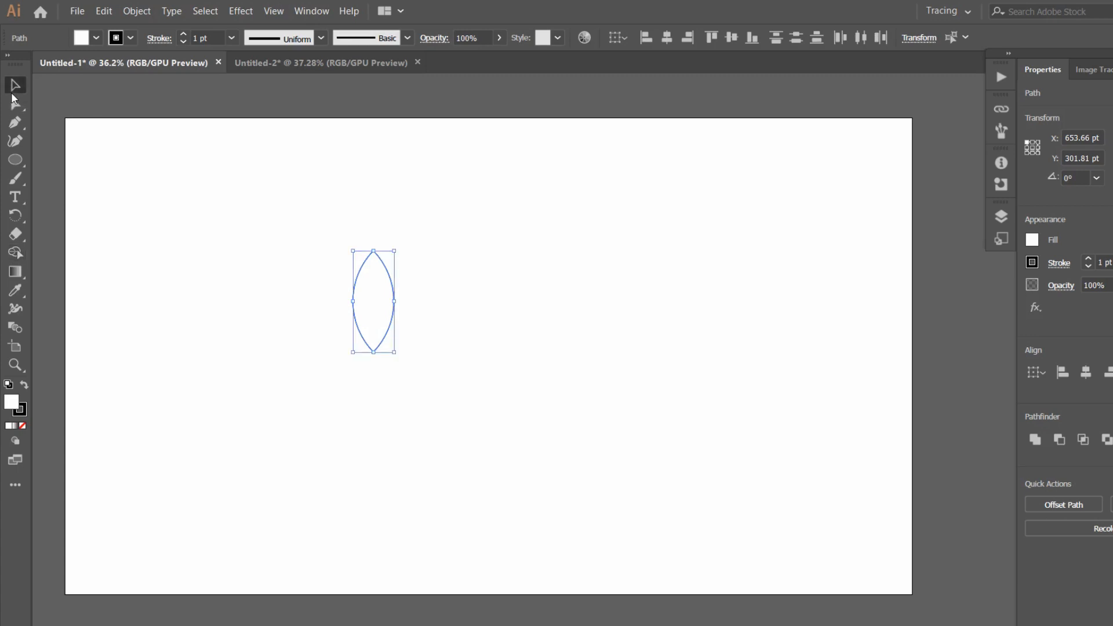
drag(372, 302, 441, 301)
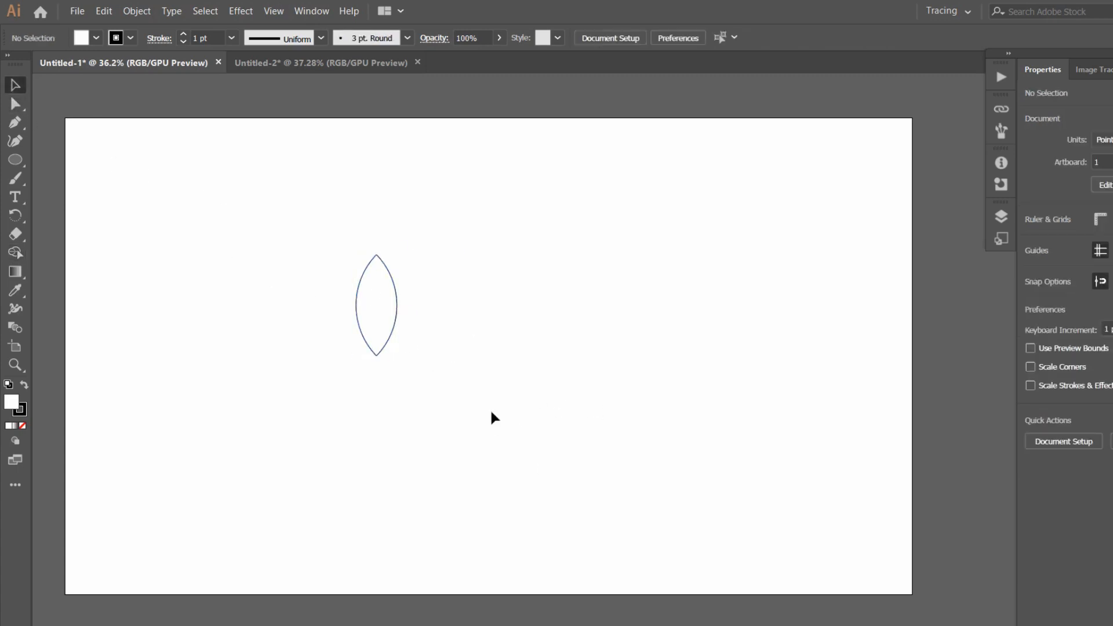
mouse_move(341, 210)
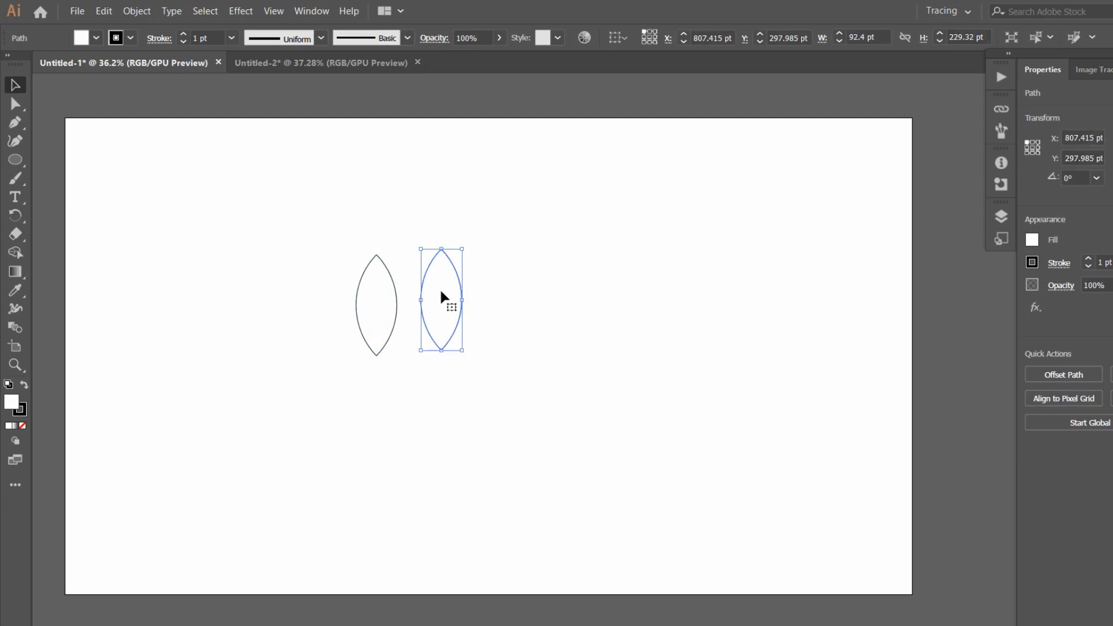
Try leaf copies to the right, keep a single leaf and bring up its fill colour settings
drag(440, 298, 425, 305)
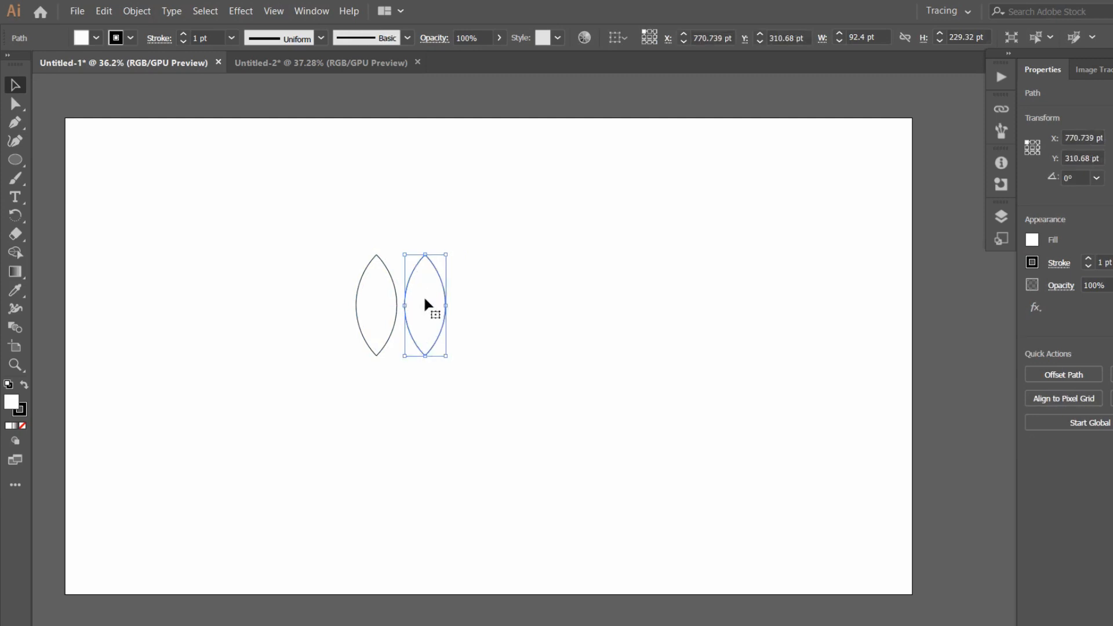
mouse_move(415, 320)
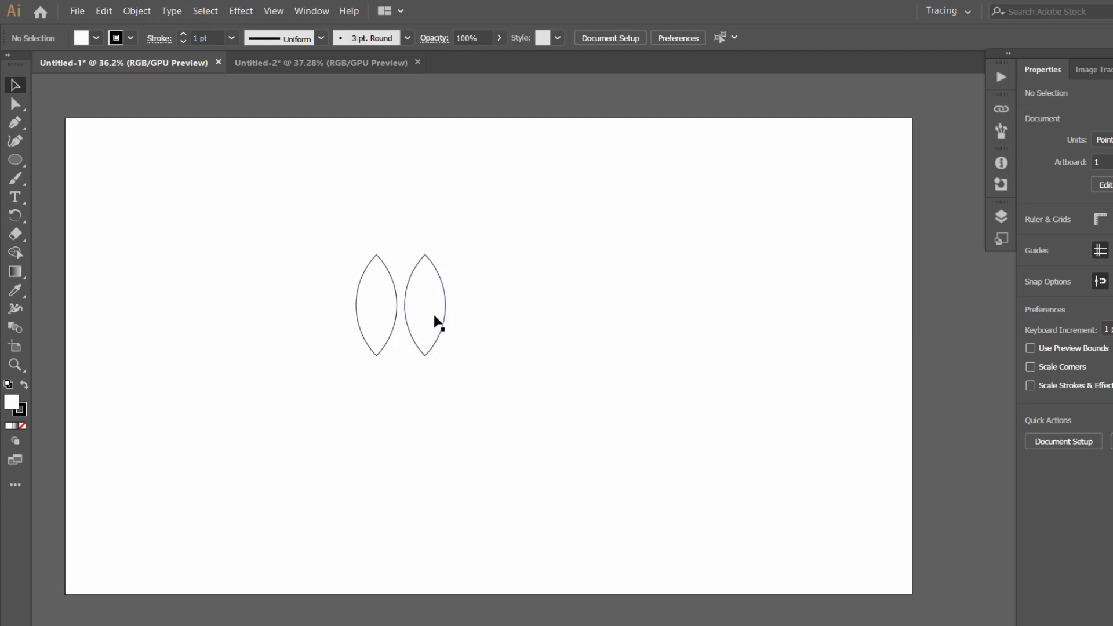
drag(424, 305, 502, 305)
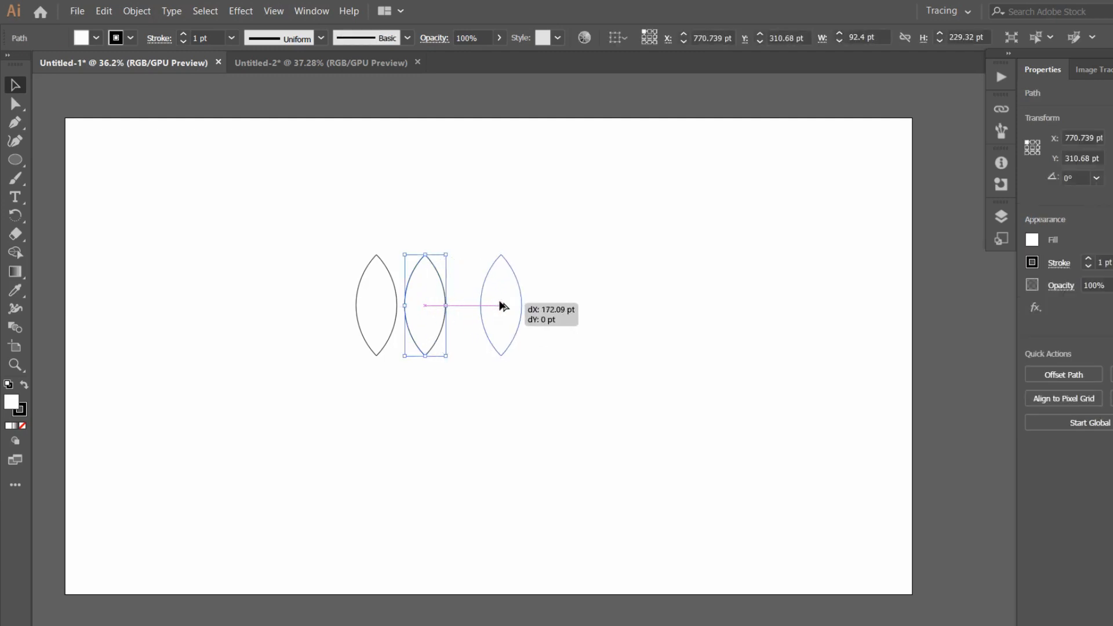
drag(424, 305, 546, 310)
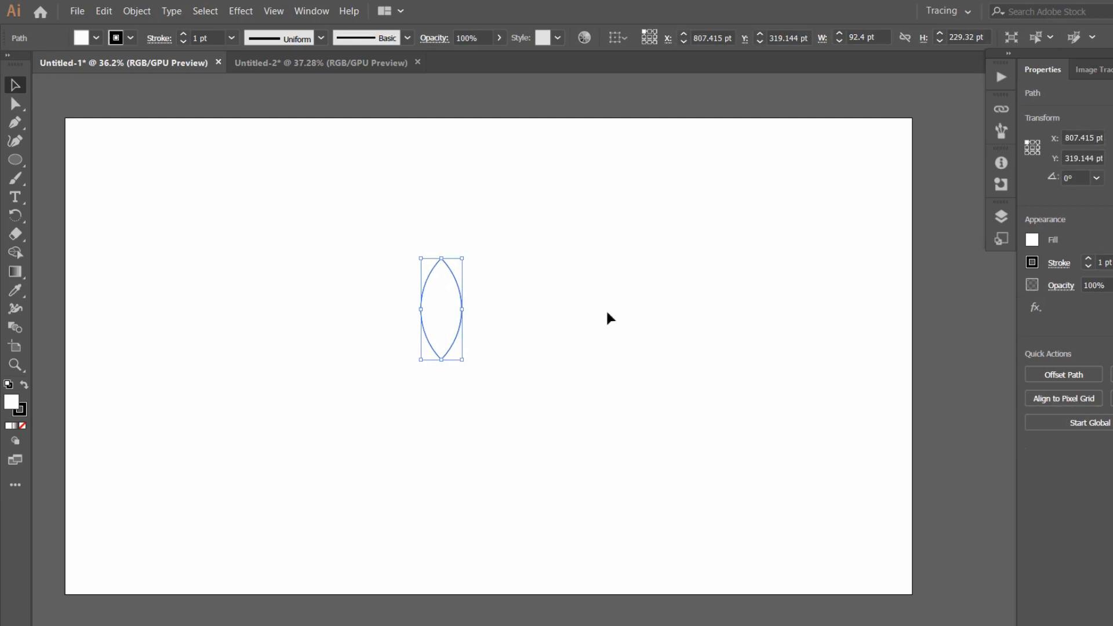
click(1031, 240)
text(6ab400)
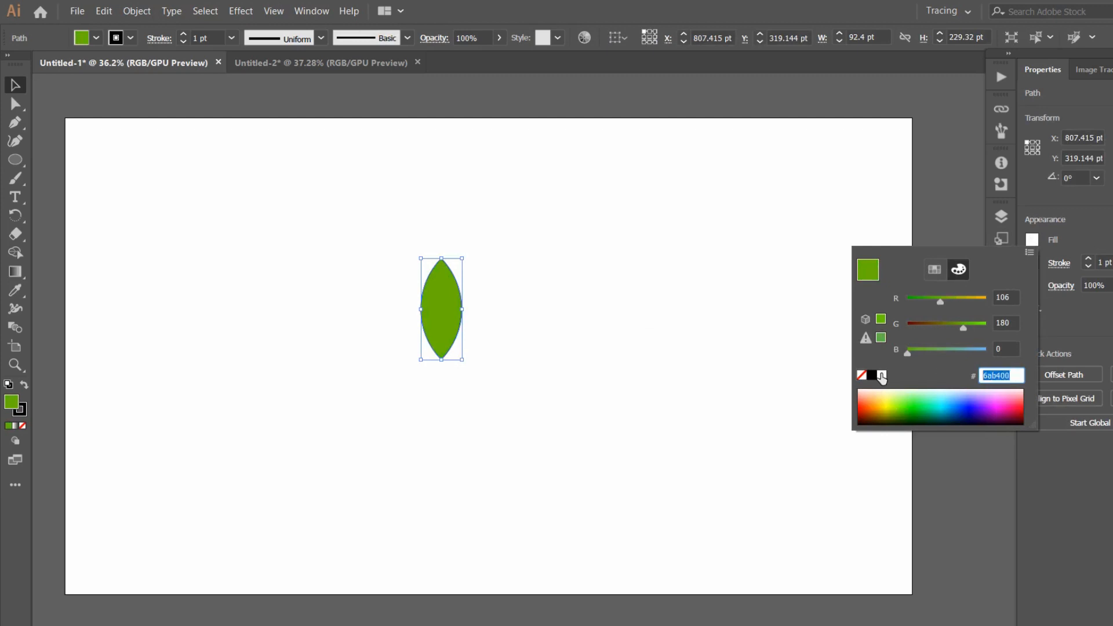
Fill the leaf with a muted green hex colour and remove its stroke
text(87)
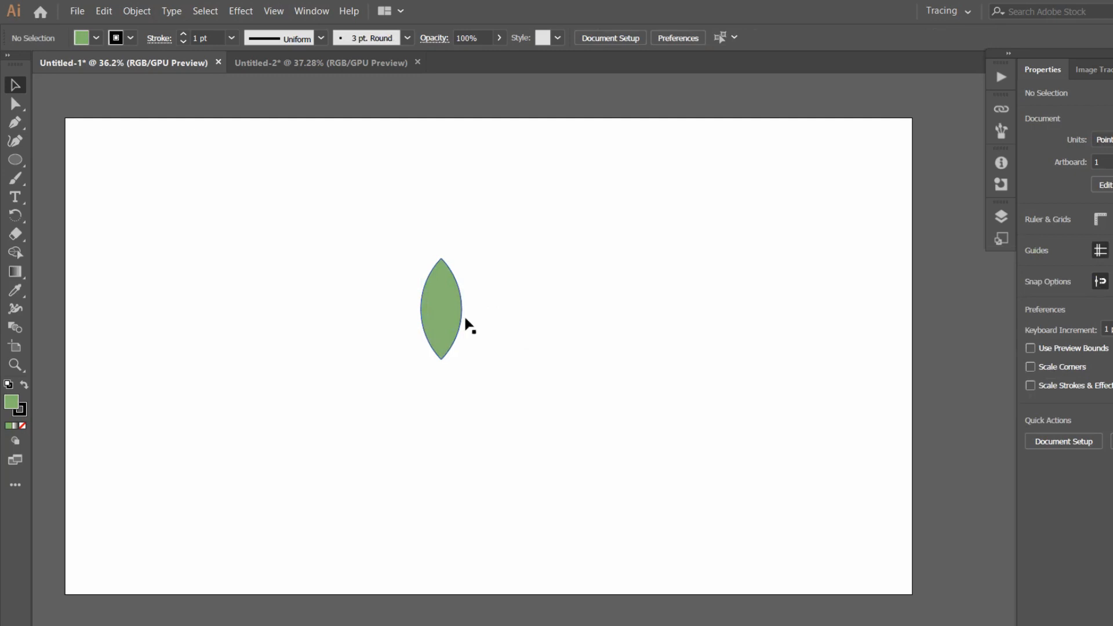
click(440, 309)
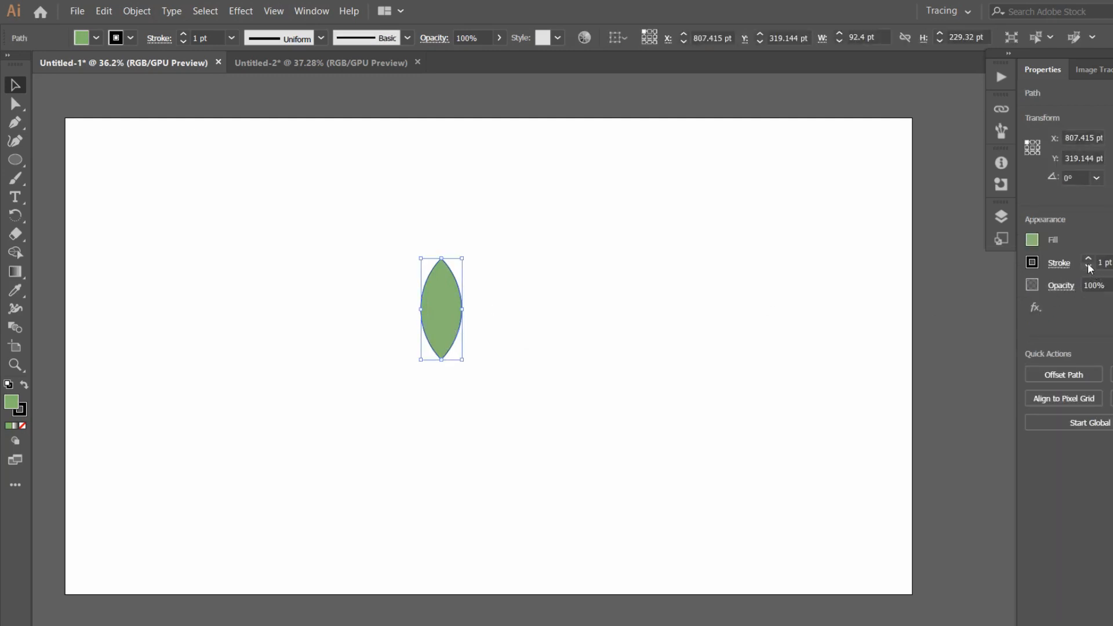
click(116, 37)
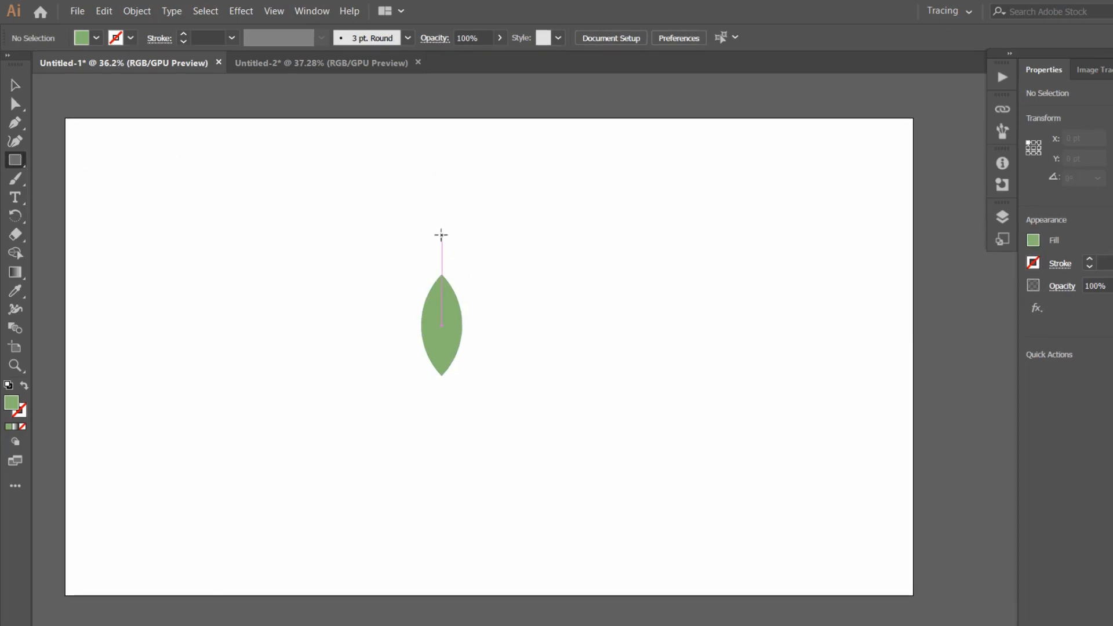
Draw a black rectangle over the leaf's right half and set its opacity to 10%
drag(440, 236, 529, 419)
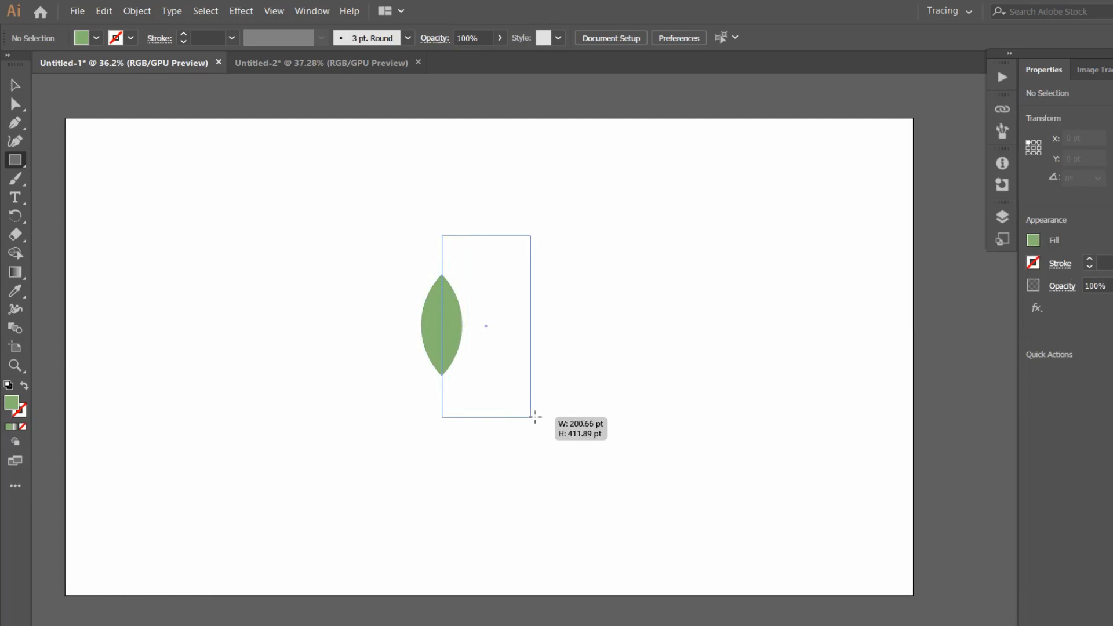
drag(441, 235, 548, 420)
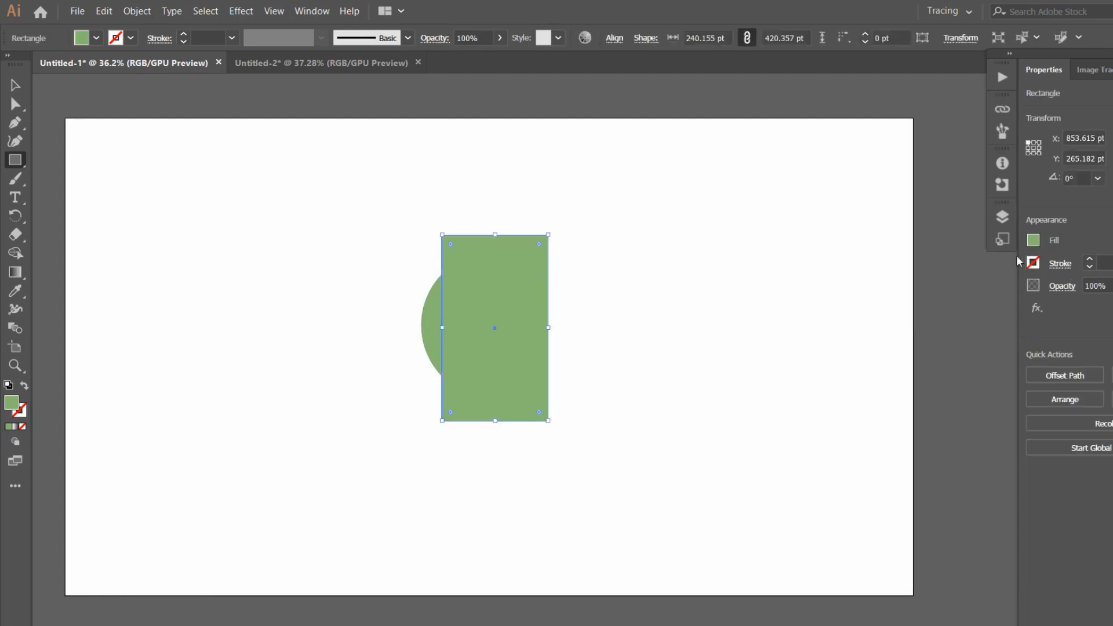
click(1033, 240)
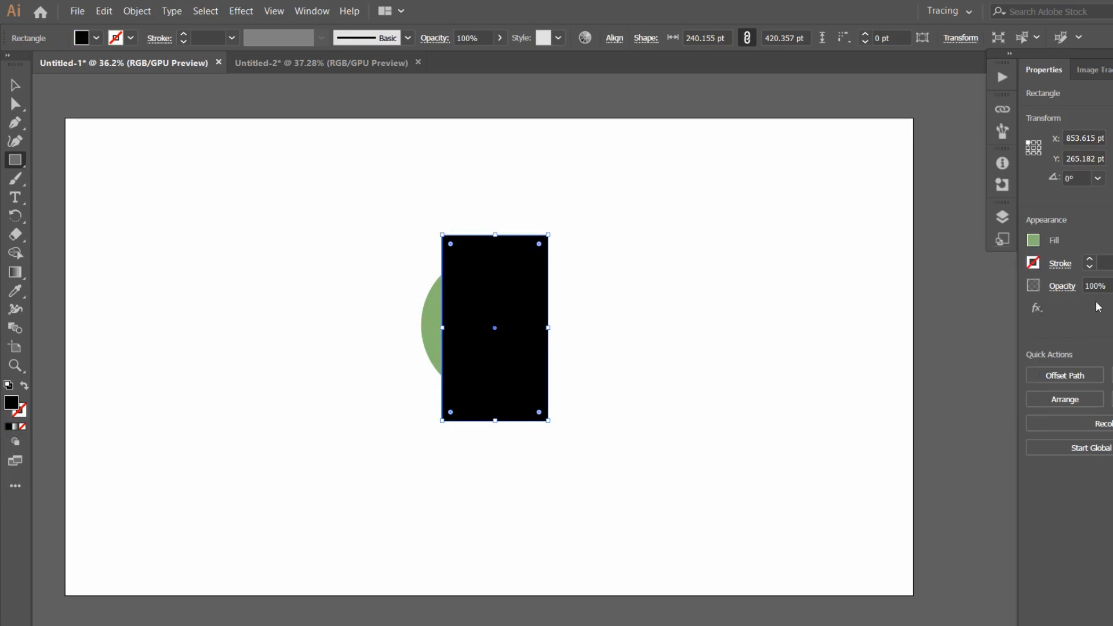
click(1097, 286)
text(10)
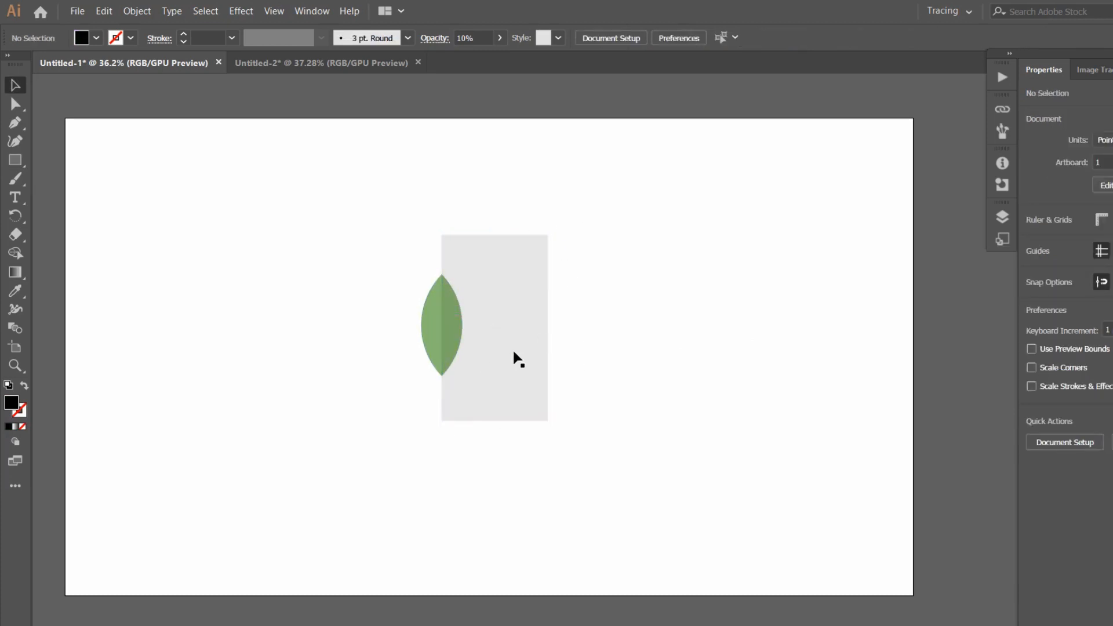
mouse_move(539, 271)
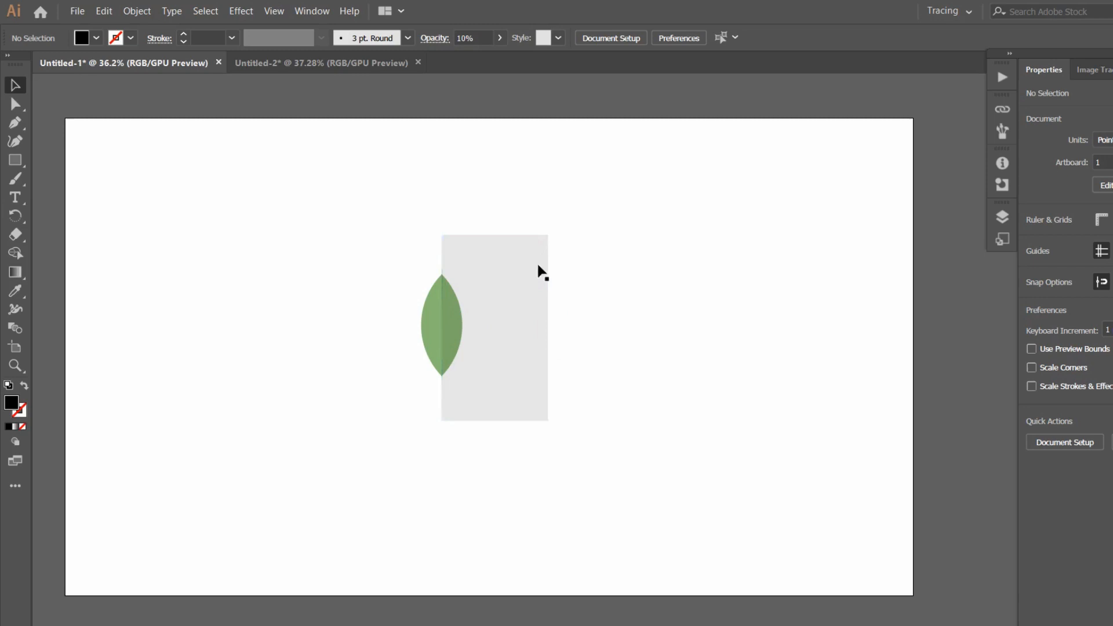
mouse_move(382, 192)
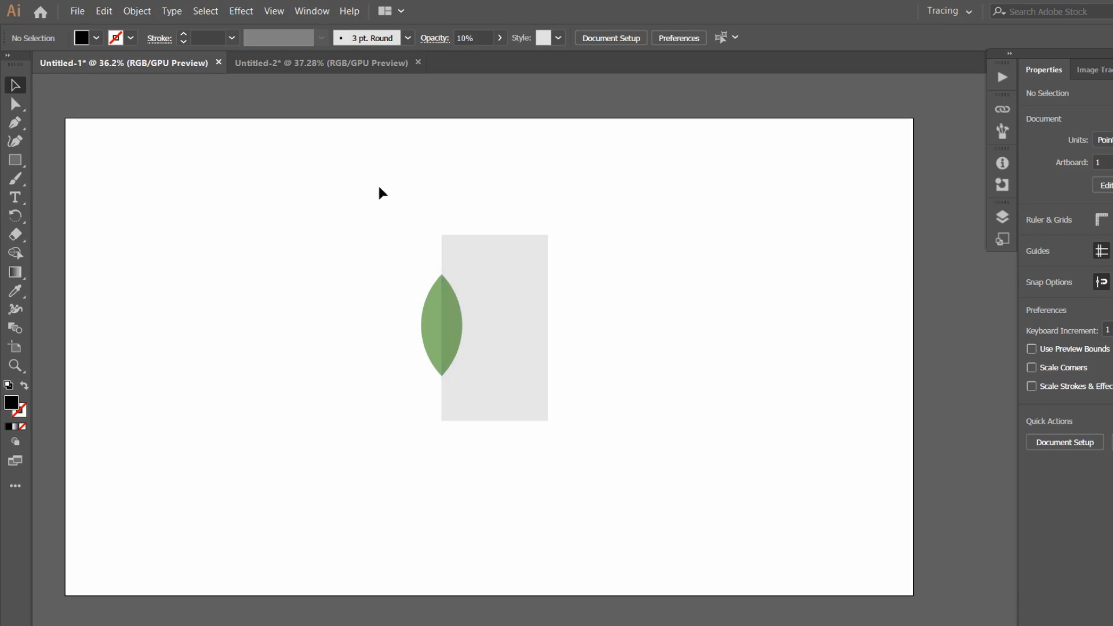
mouse_move(40, 145)
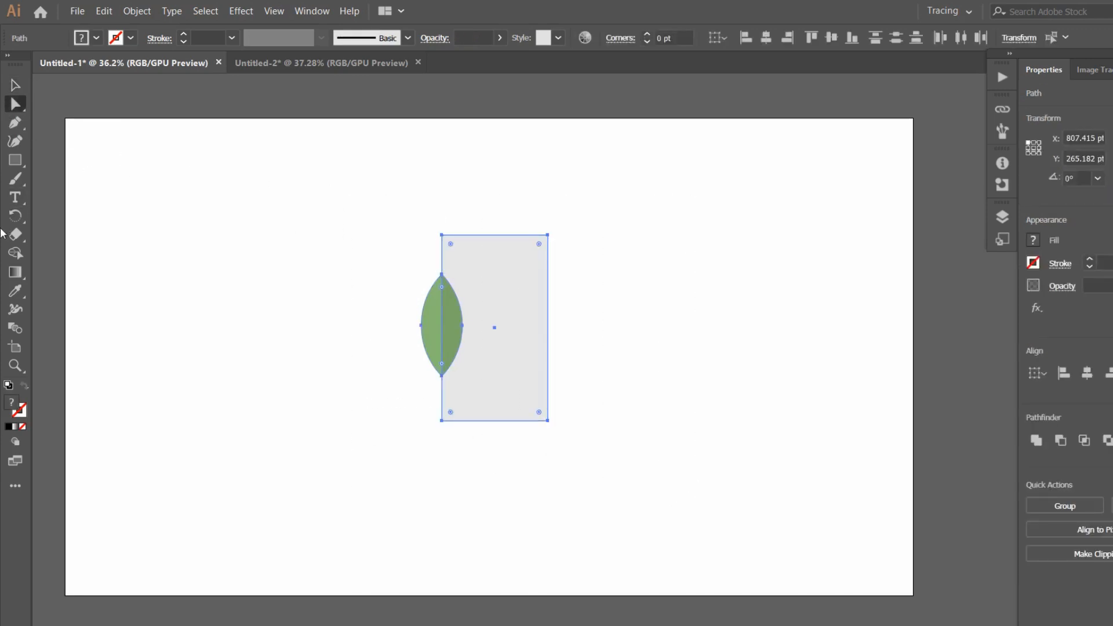
mouse_move(15, 254)
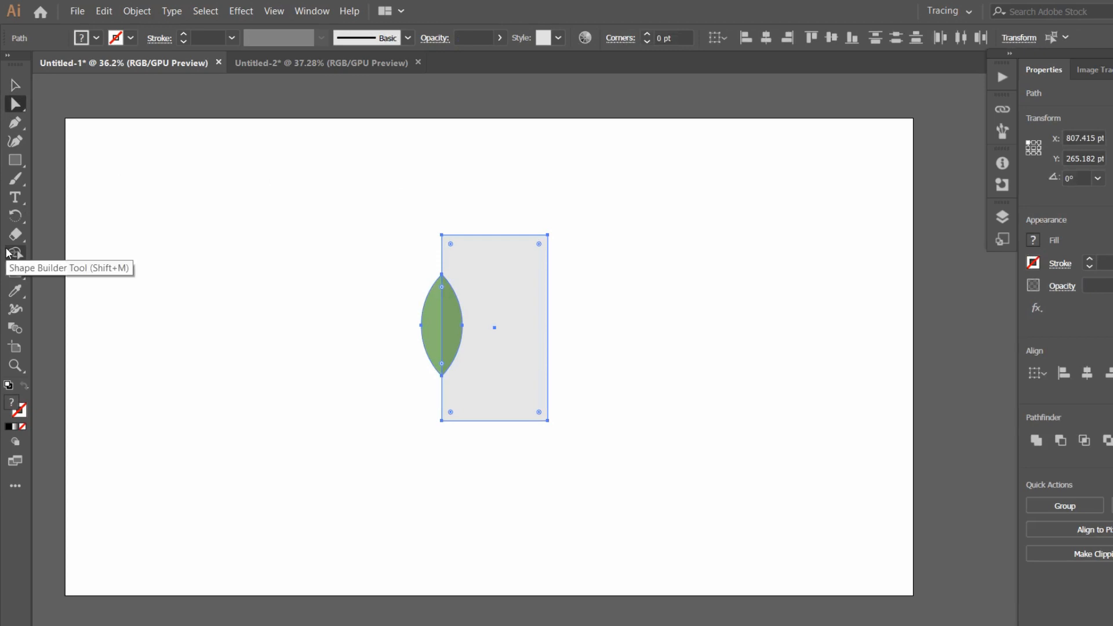
Switch to the Shape Builder to merge the rectangle with the leaf's right half
click(15, 252)
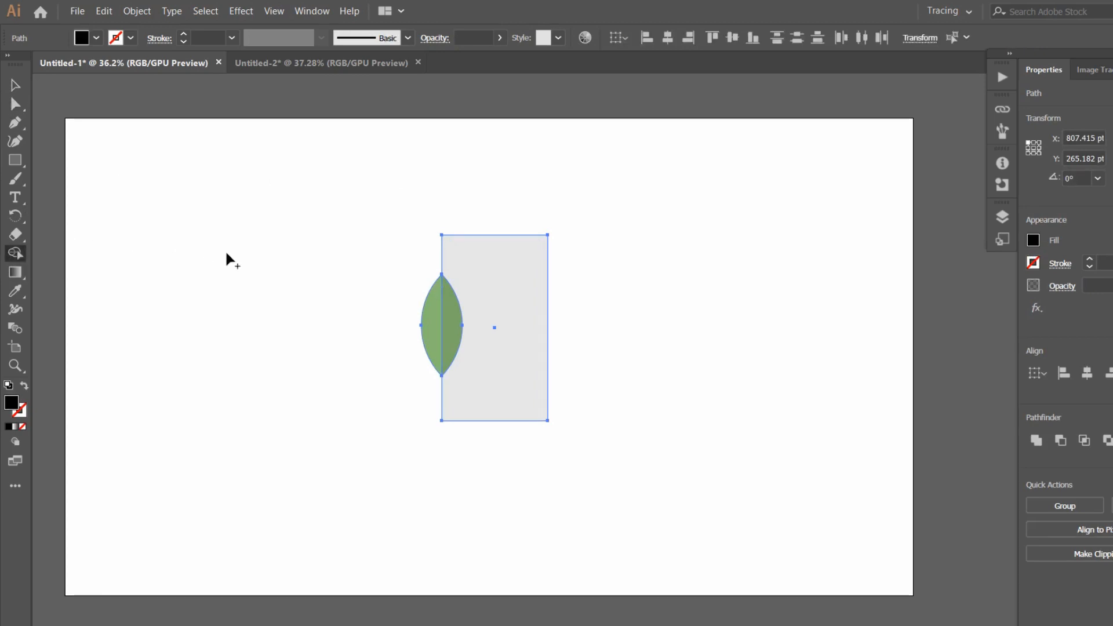
mouse_move(252, 268)
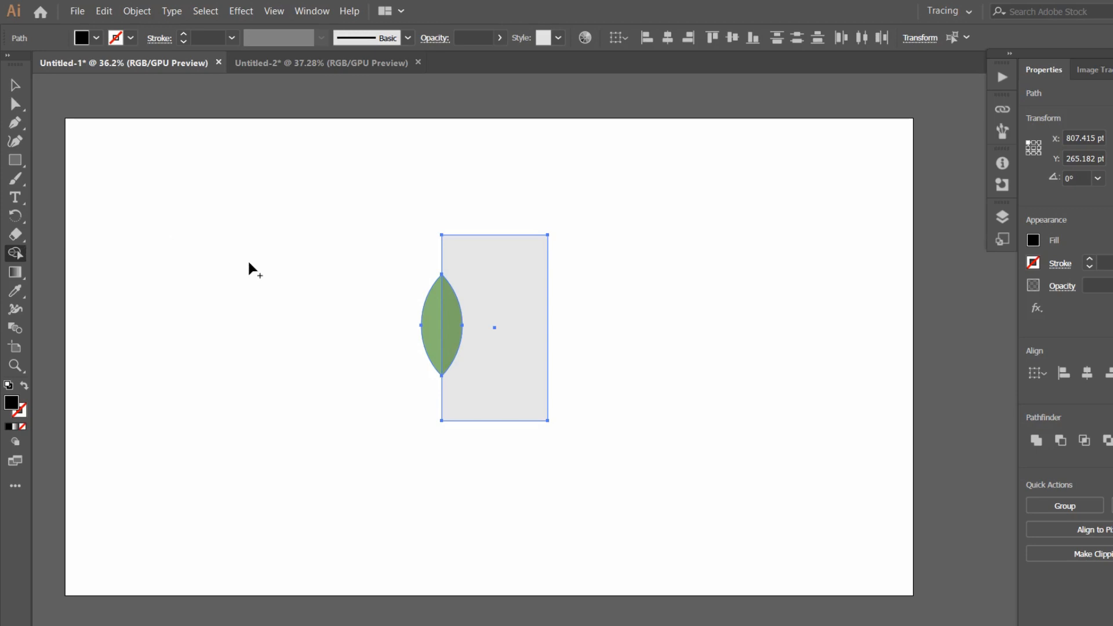
mouse_move(397, 253)
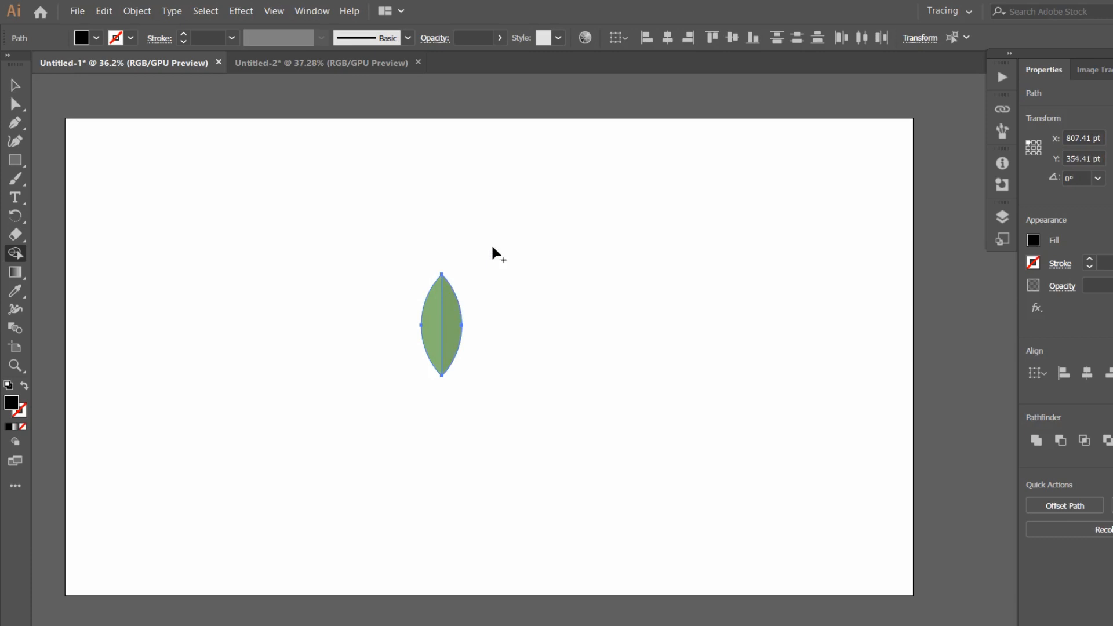
mouse_move(14, 85)
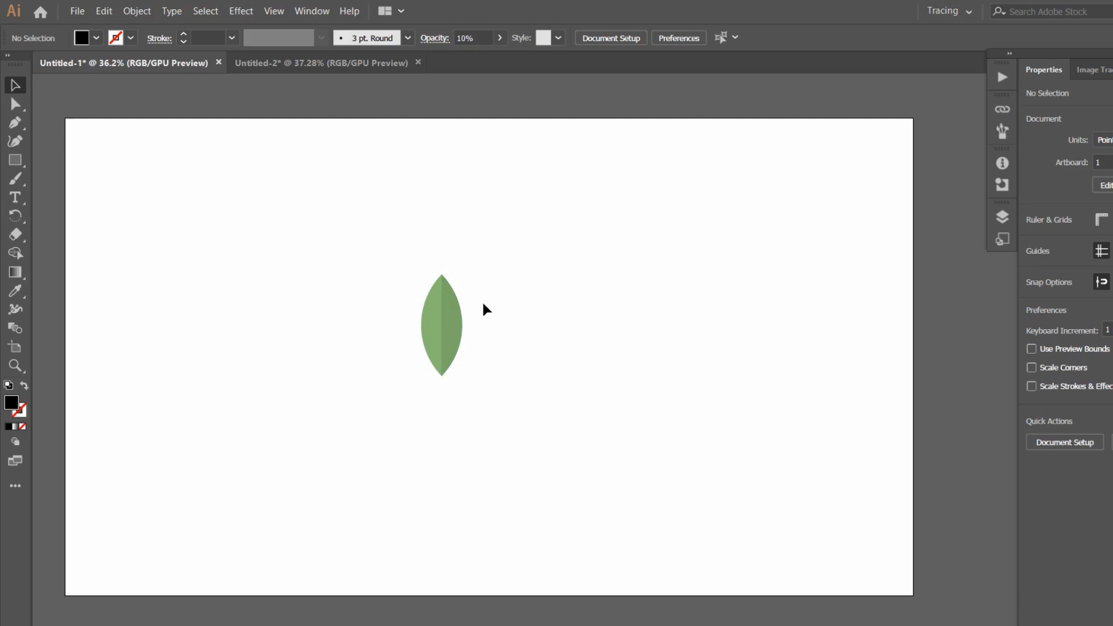
mouse_move(463, 290)
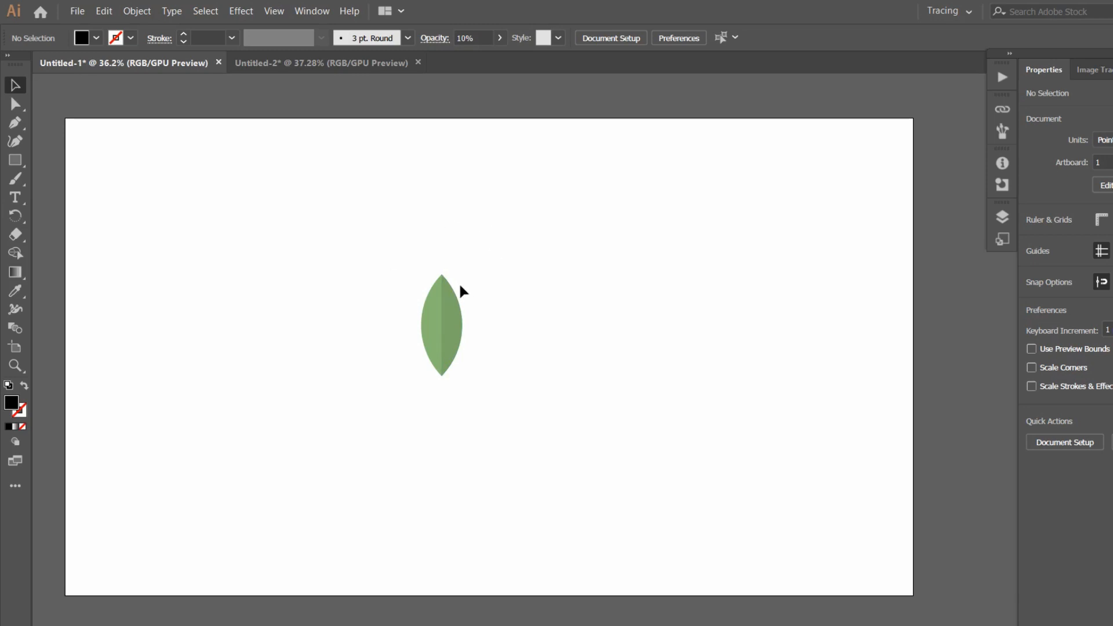
Group the shaded leaf, try Alt-drag copies and delete the extras, leaving one leaf
click(441, 324)
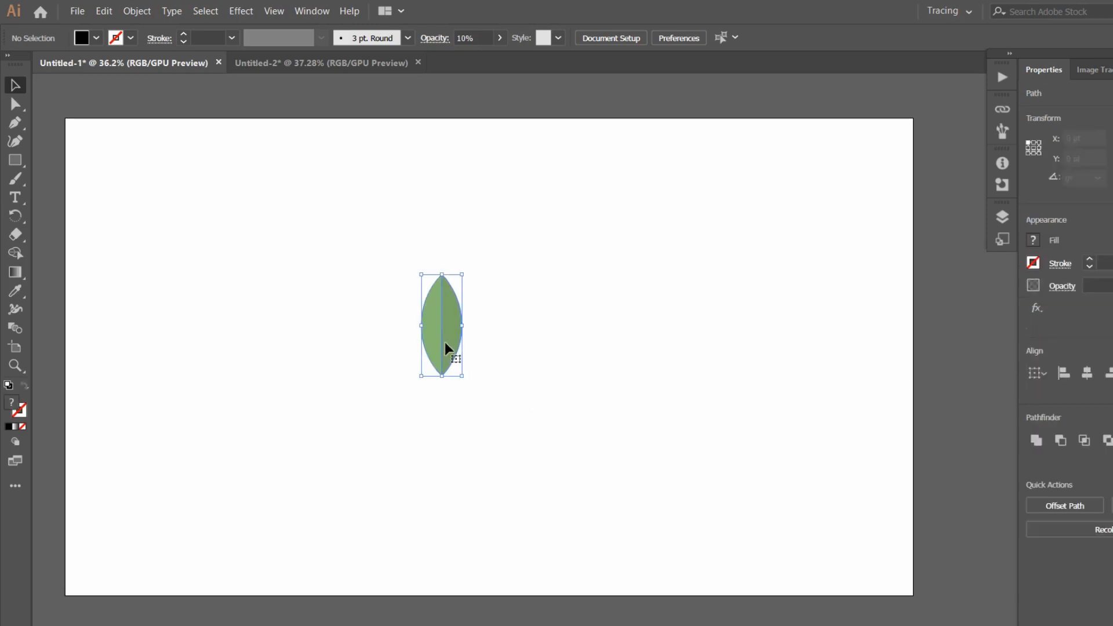
click(442, 325)
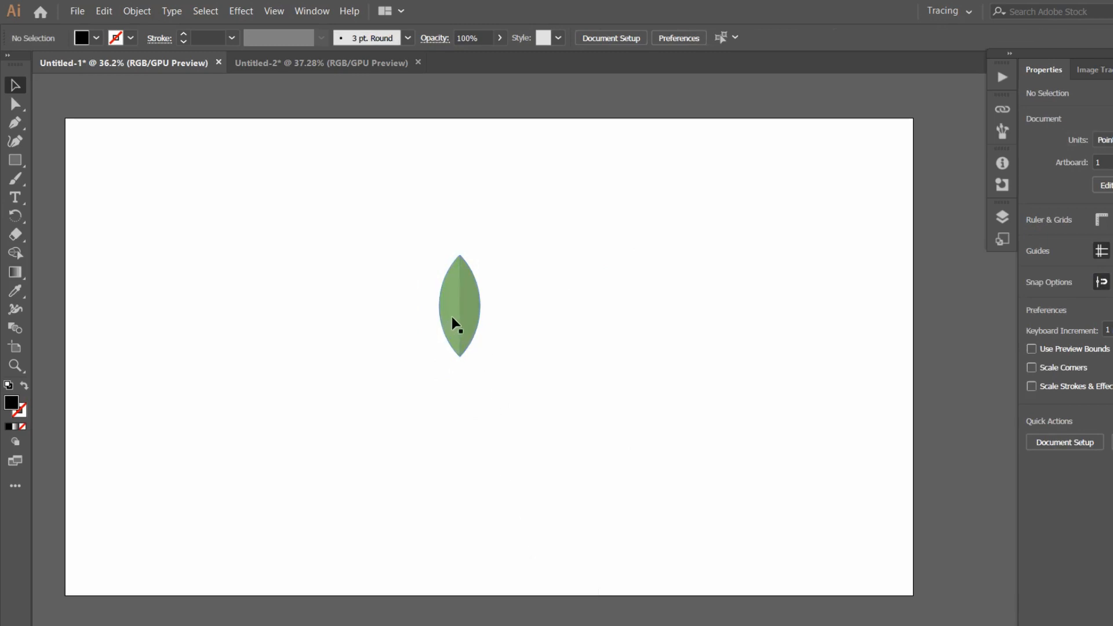
drag(460, 304, 504, 304)
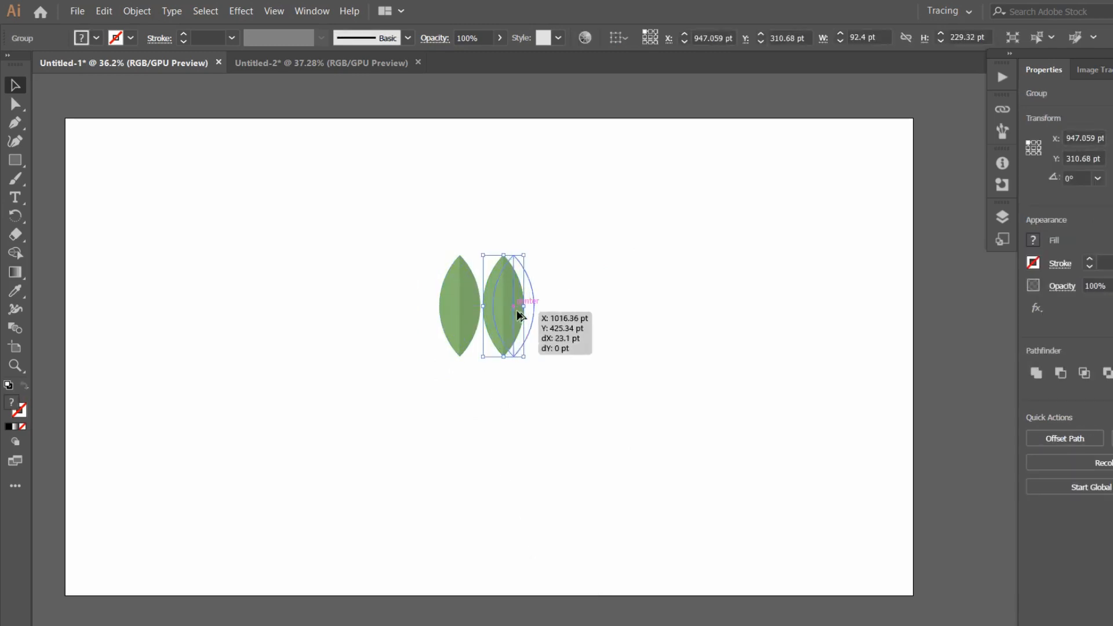
drag(505, 305, 561, 305)
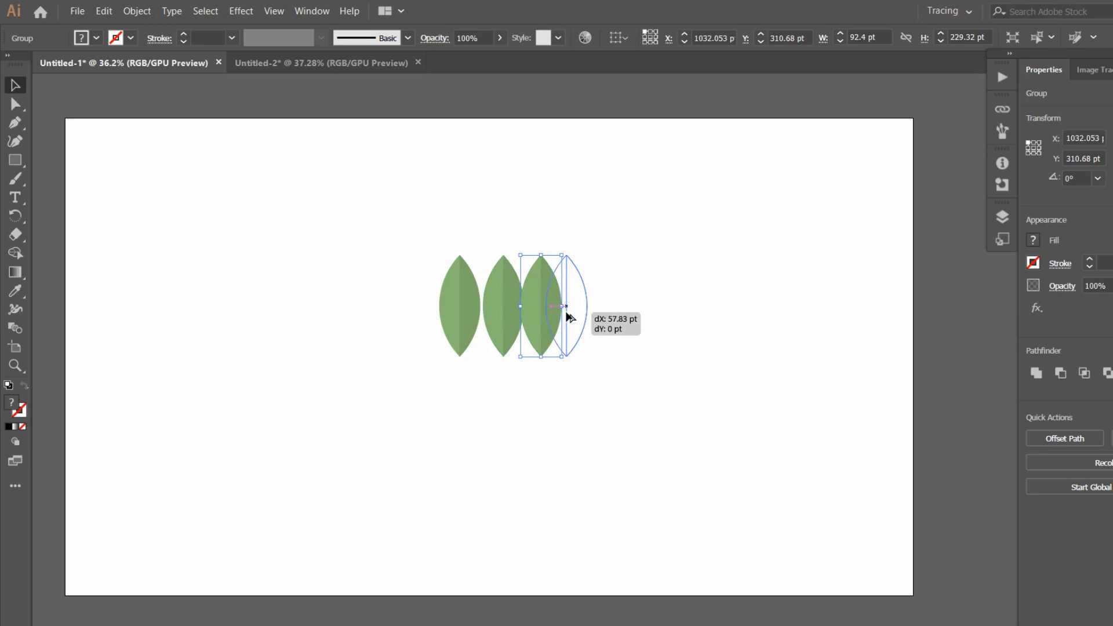
drag(561, 304, 601, 305)
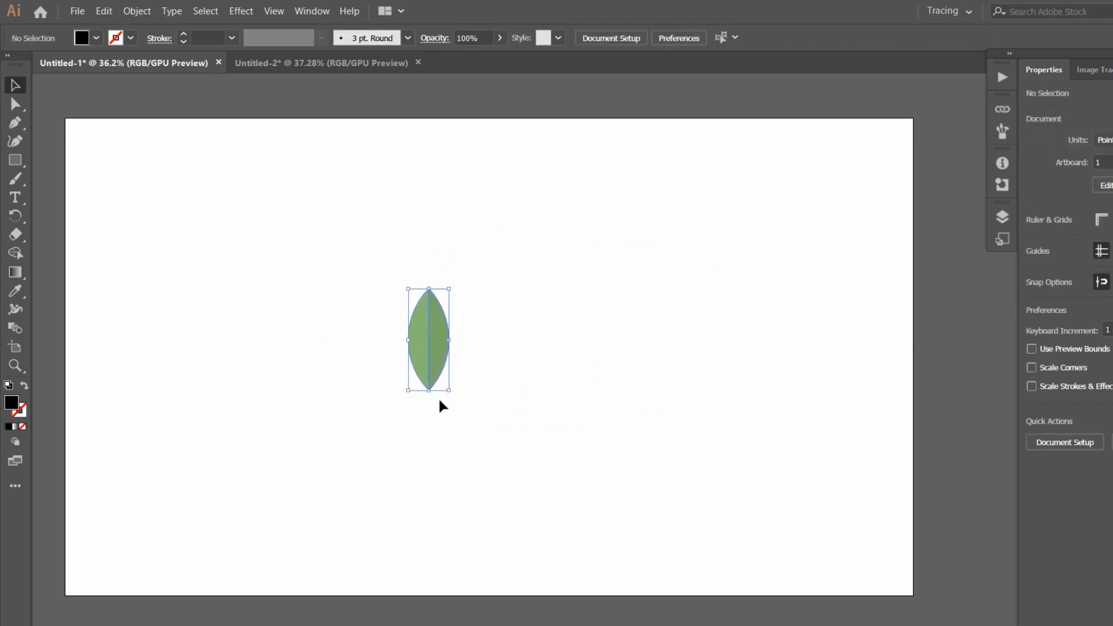
drag(448, 390, 570, 468)
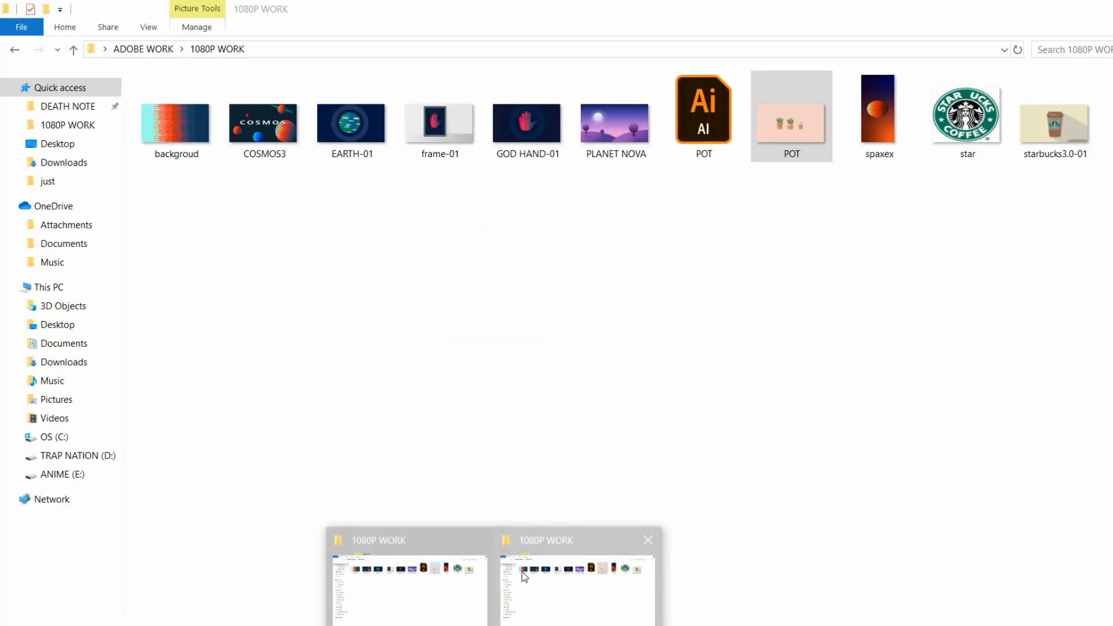
Open the POT.jpg reference picture of potted plants in Windows Photos
double_click(791, 115)
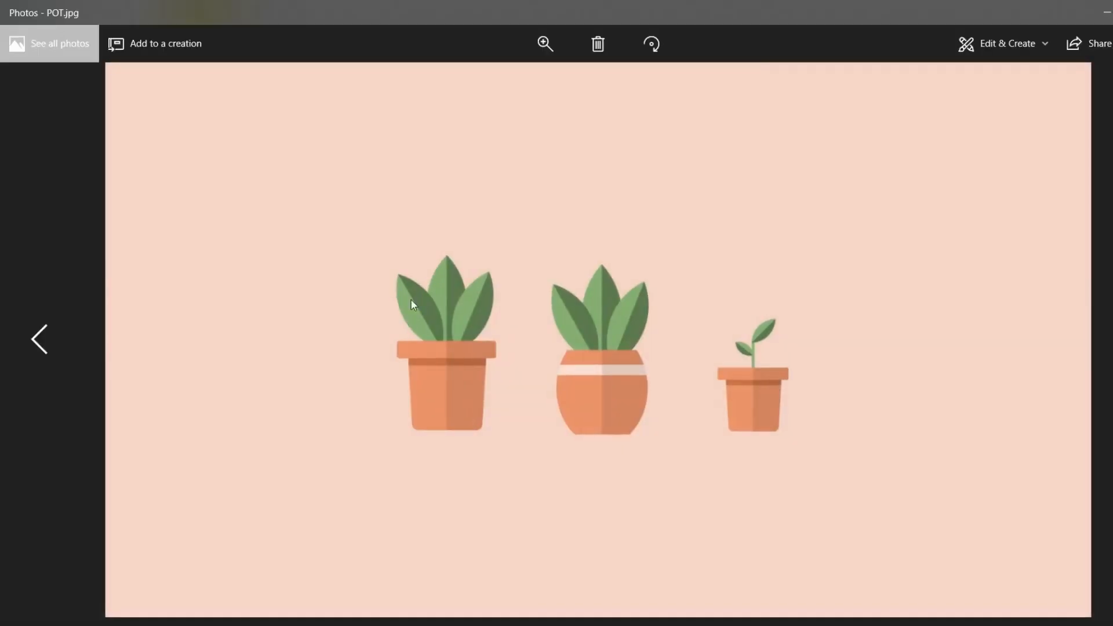
mouse_move(487, 336)
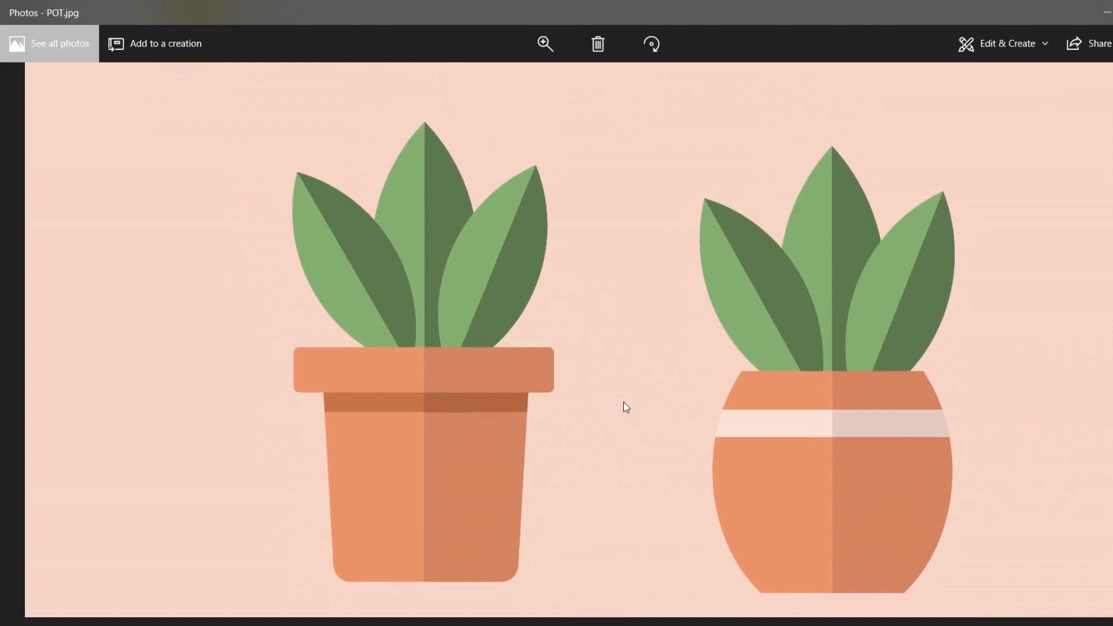
mouse_move(379, 156)
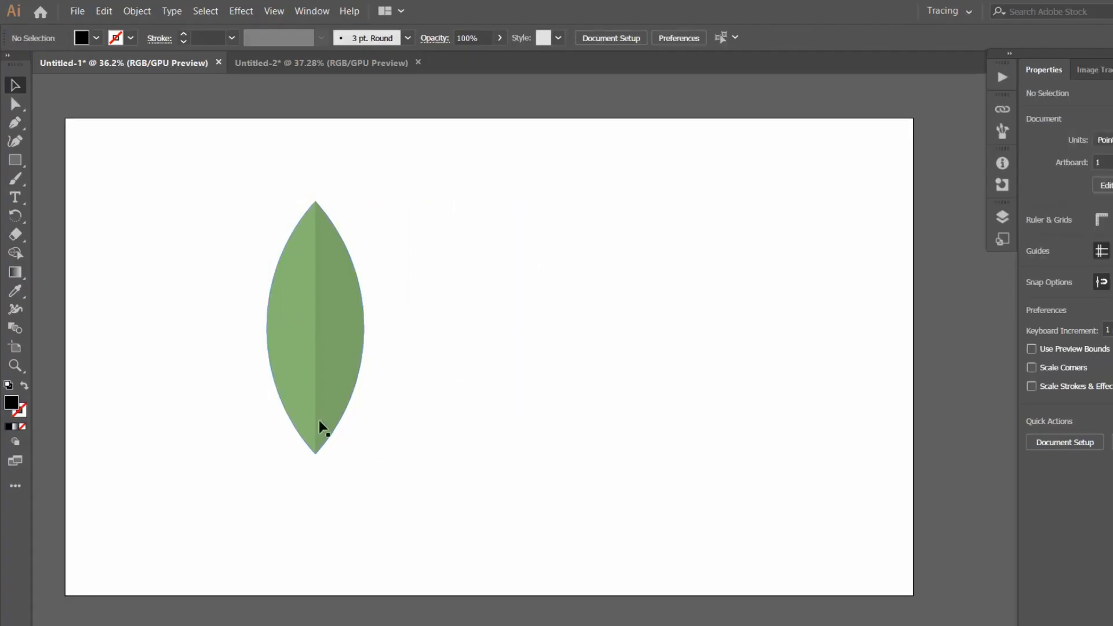
Select the enlarged leaf and launch Edit > Edit Colors > Recolor Artwork for it
click(315, 326)
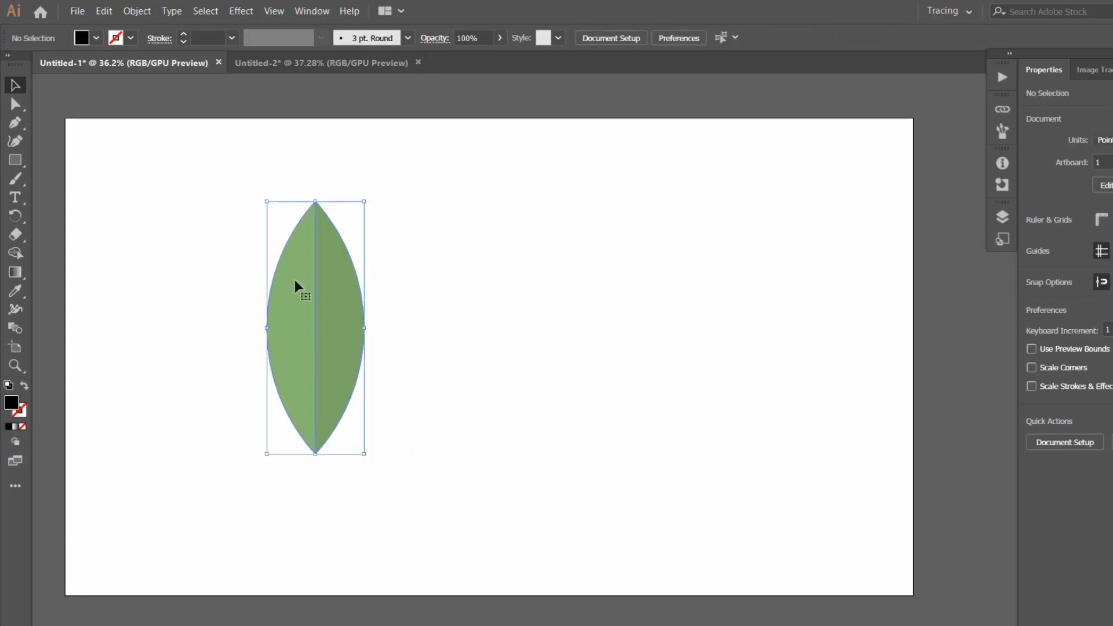
click(103, 10)
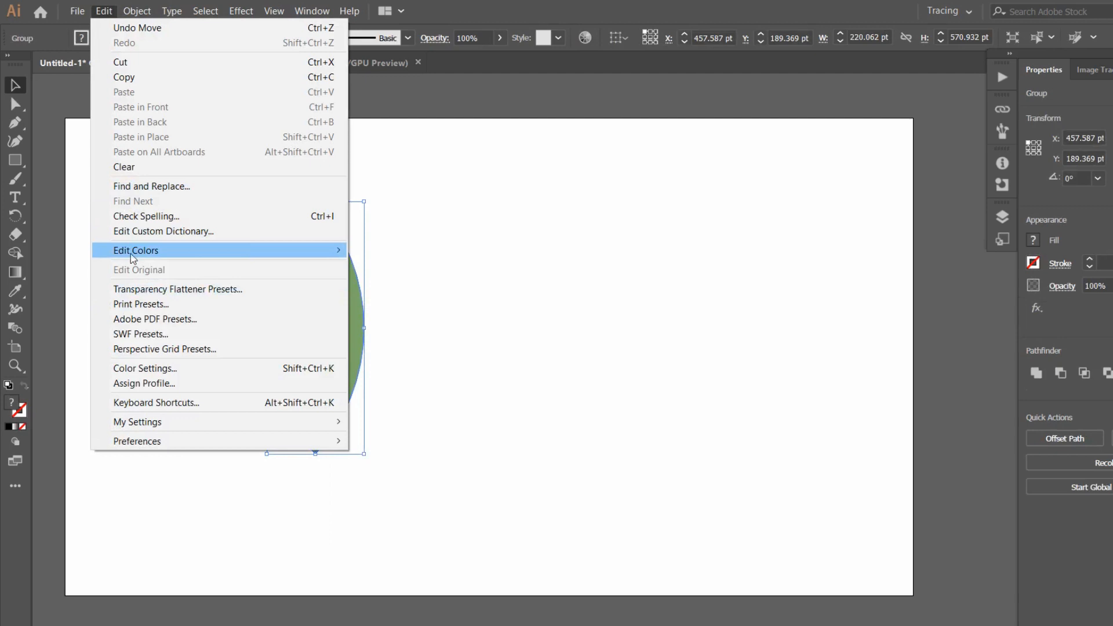
click(135, 250)
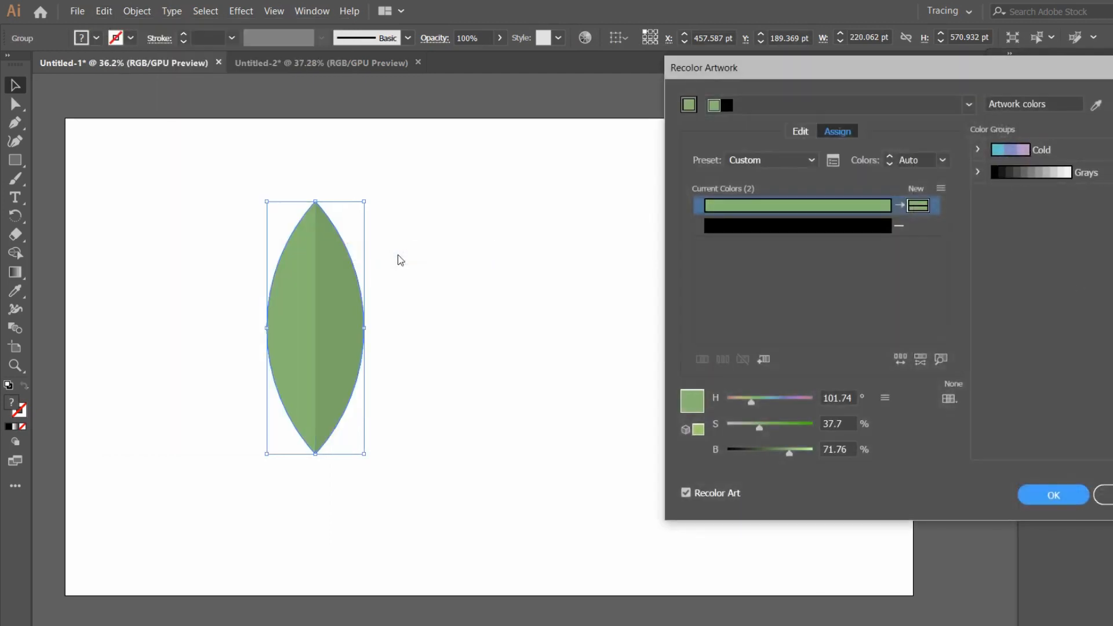
Adjust the leaf colour to H 112, S 38, B 62 and apply the muted darker green
drag(752, 402, 760, 402)
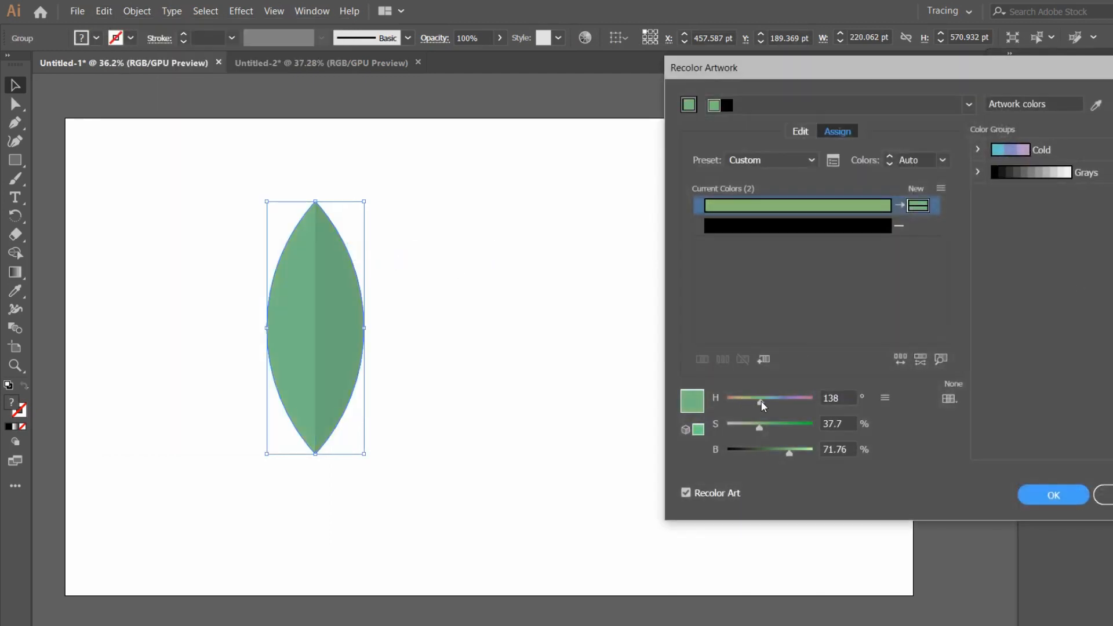
drag(761, 403, 752, 402)
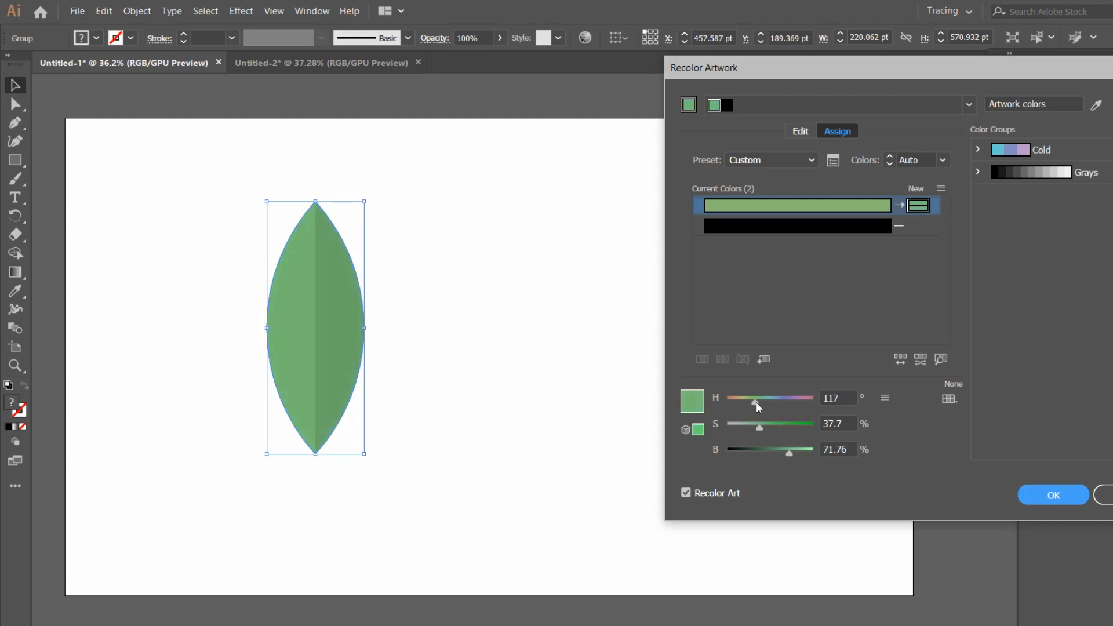
drag(753, 397, 753, 404)
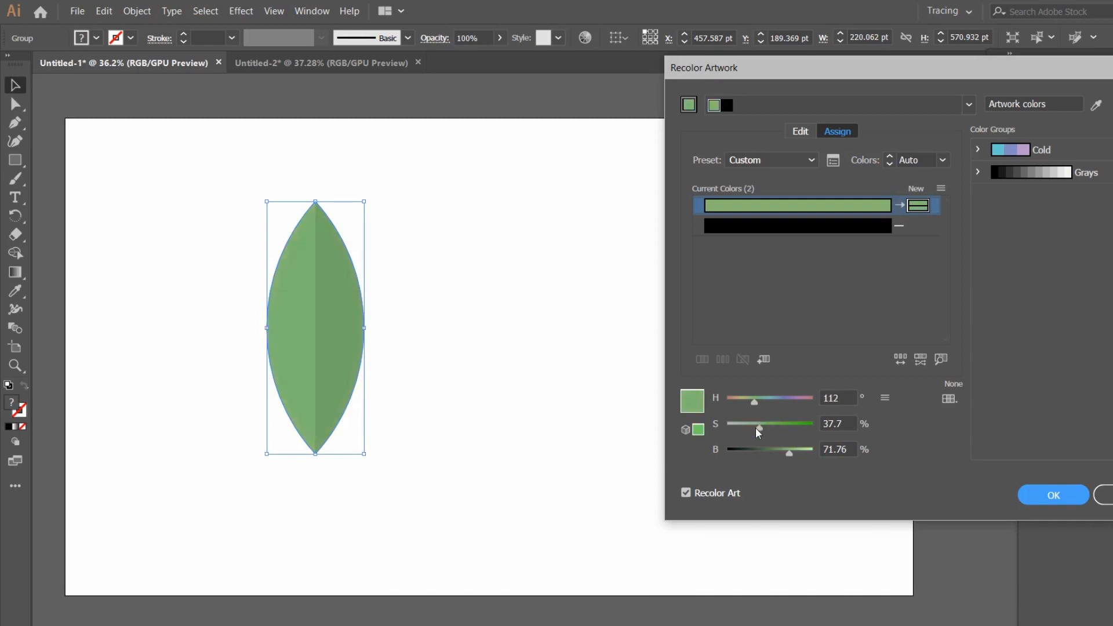
drag(760, 424, 780, 425)
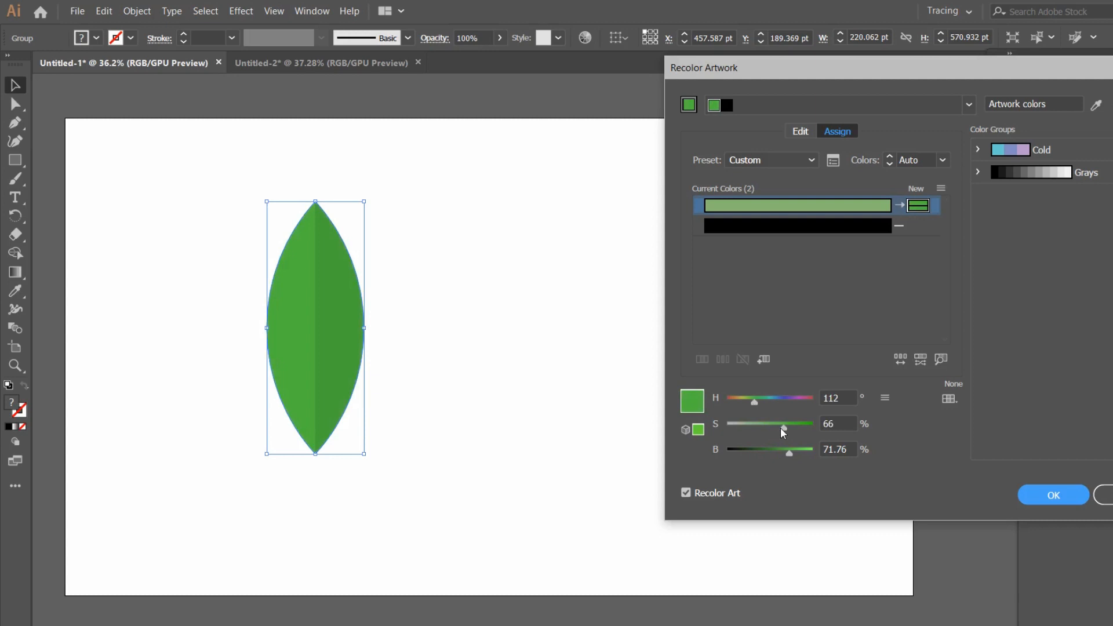
drag(786, 424, 765, 424)
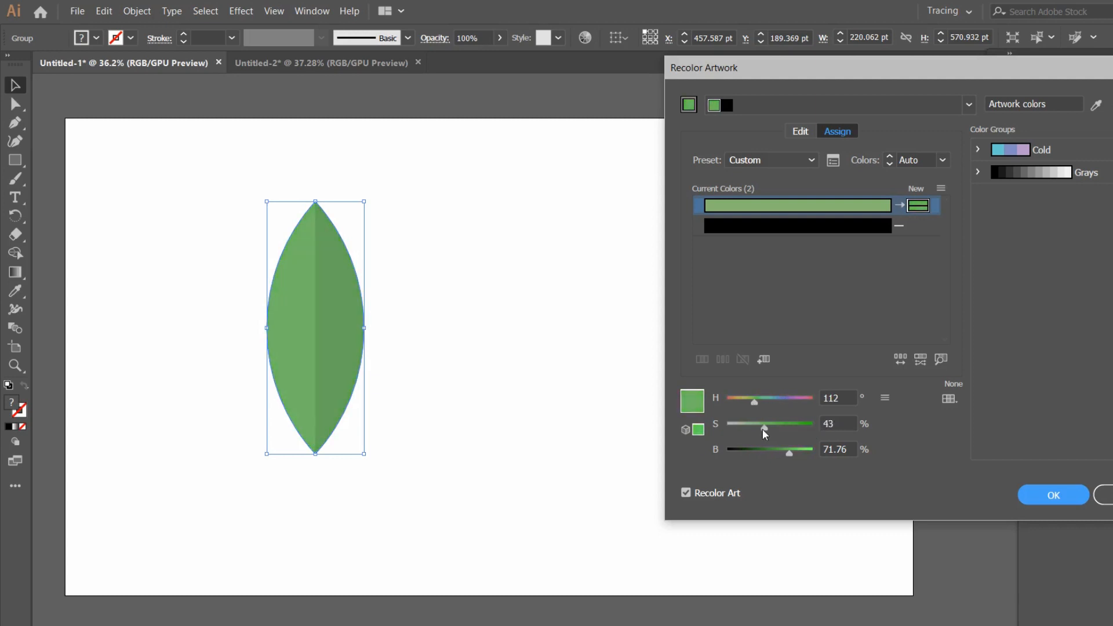
drag(765, 424, 759, 424)
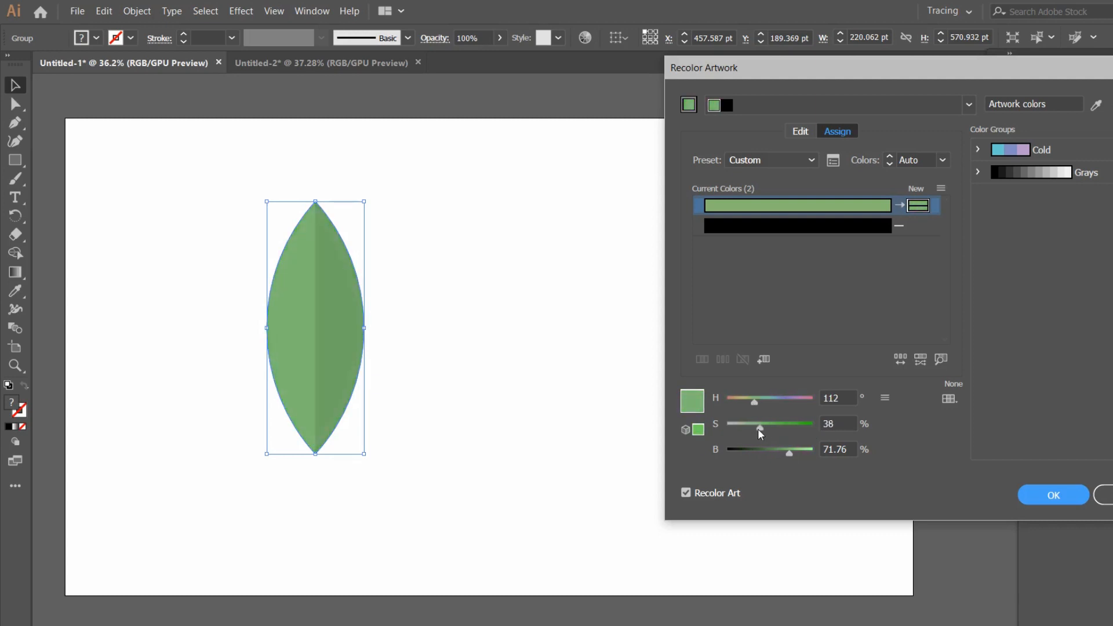
drag(788, 453, 780, 453)
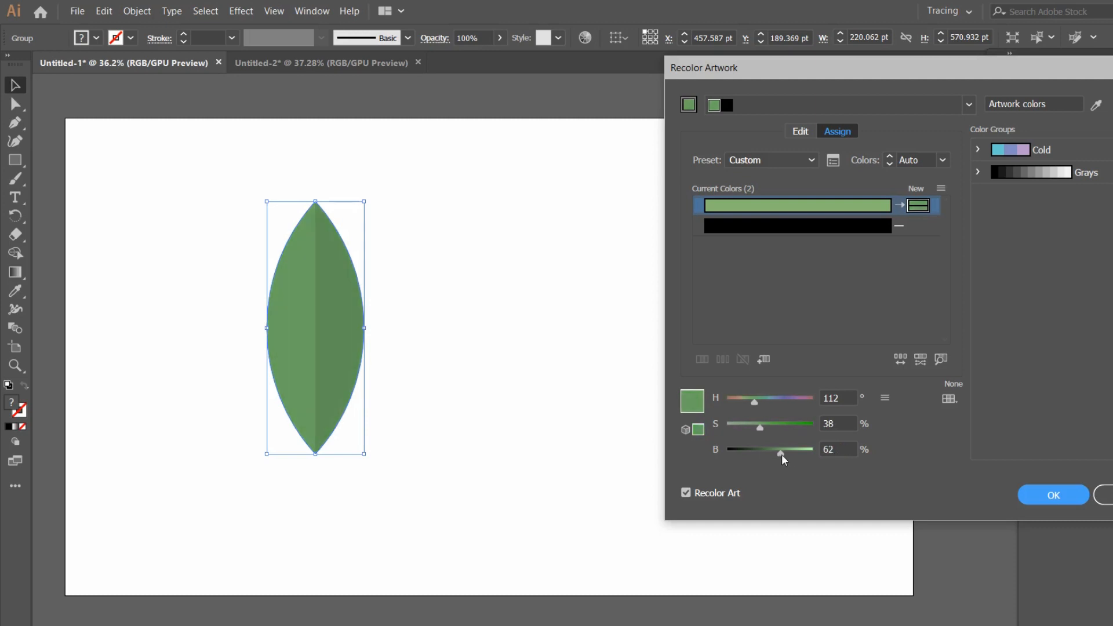
click(1051, 495)
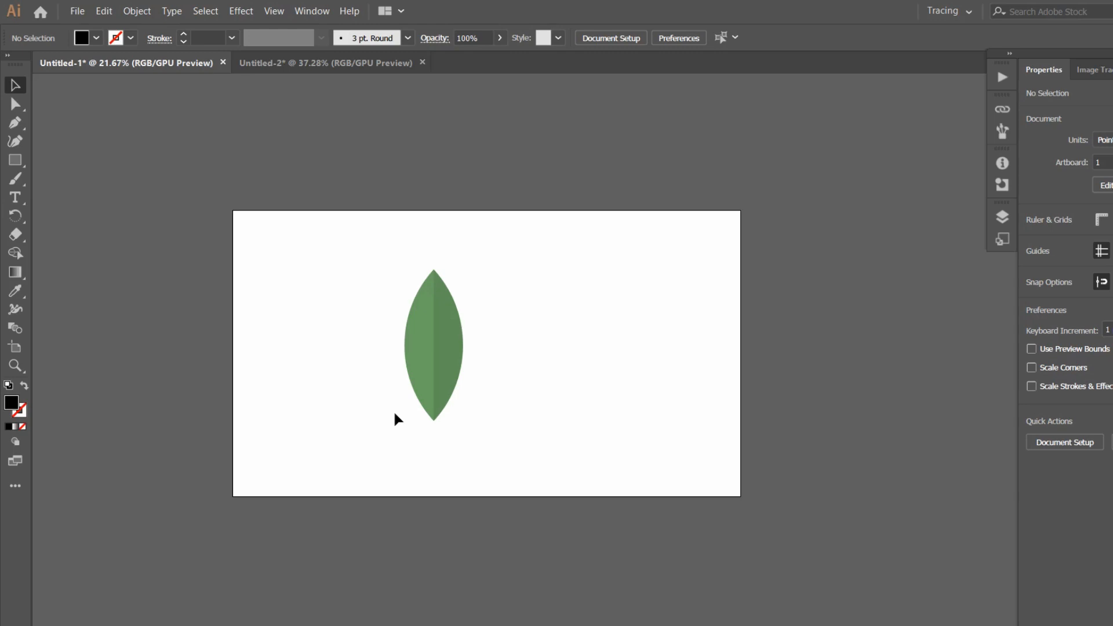
mouse_move(368, 286)
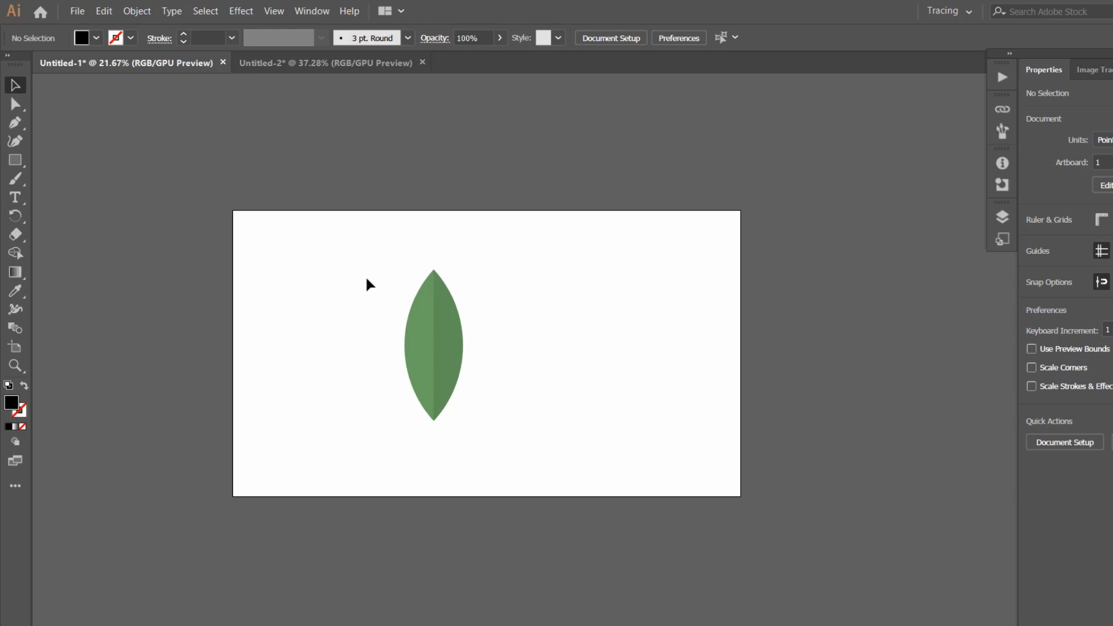
mouse_move(401, 536)
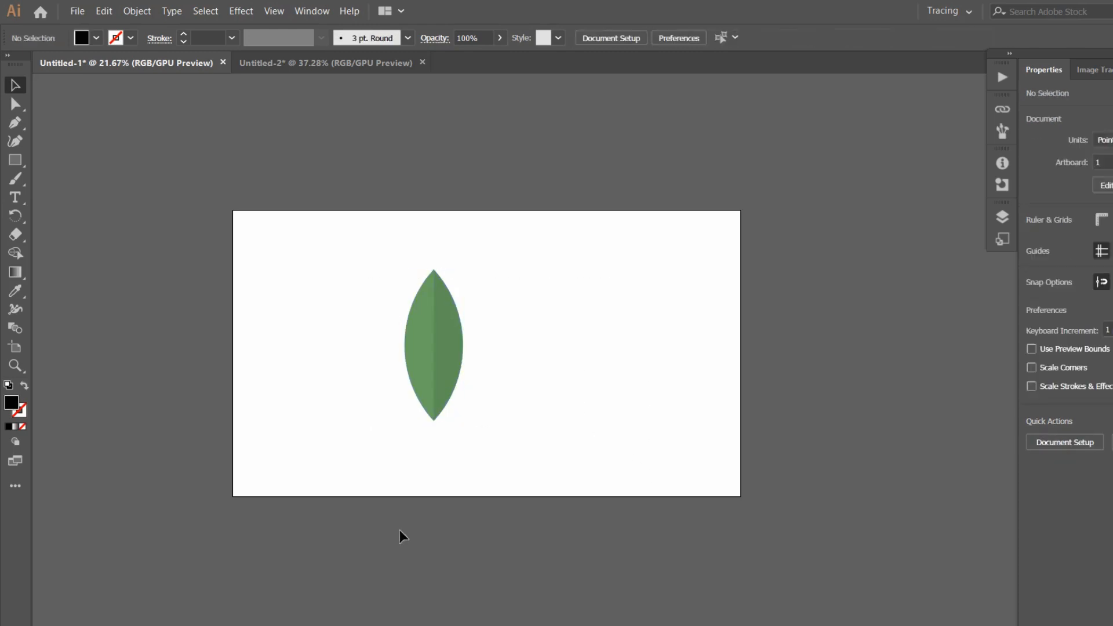
mouse_move(467, 605)
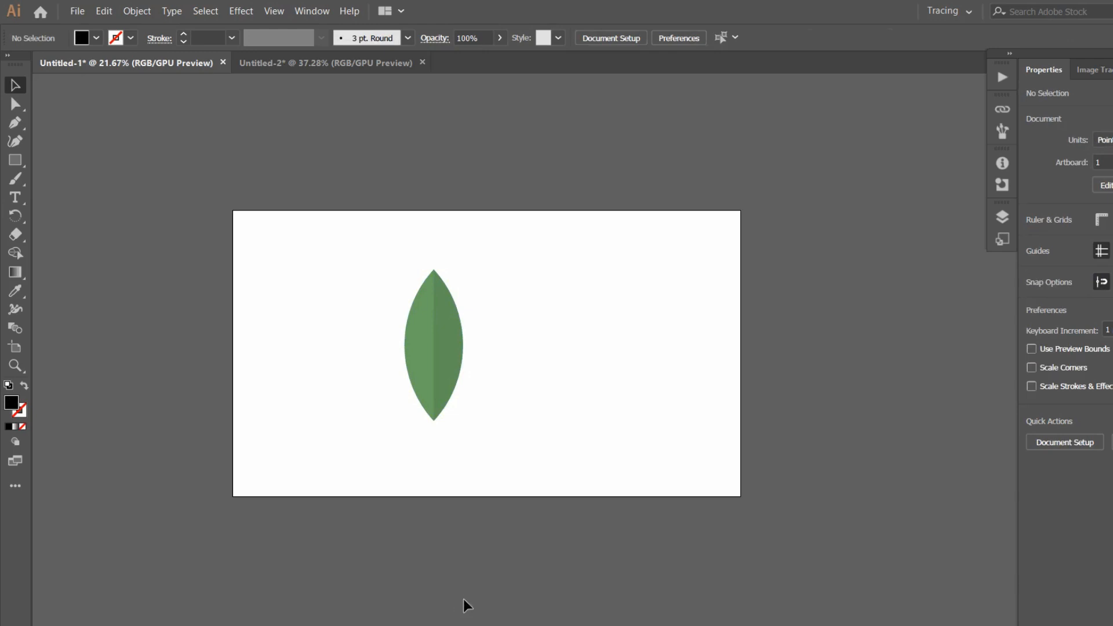